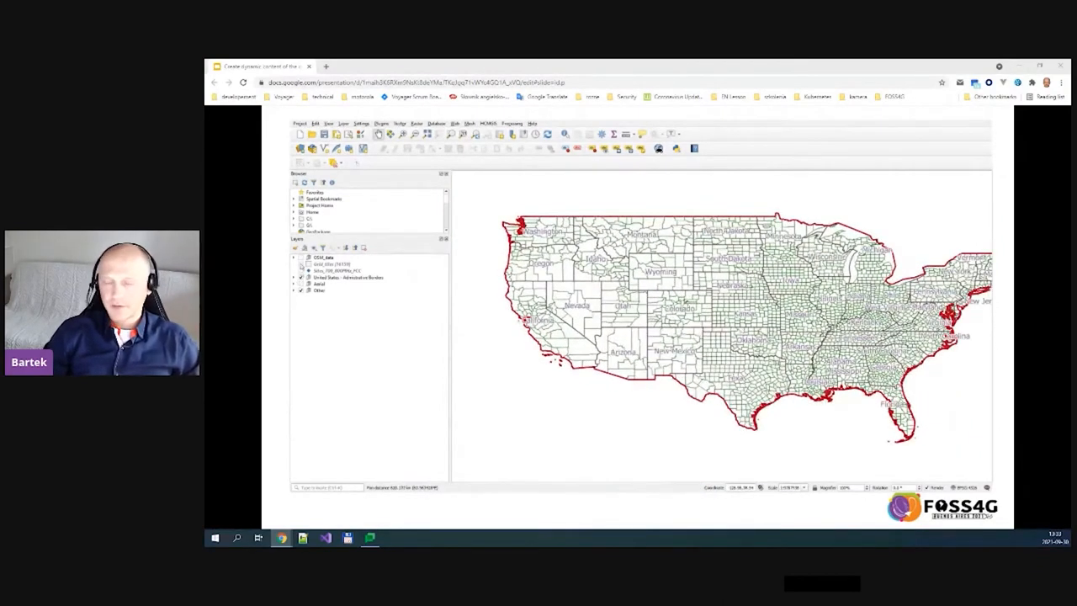
Advance the map demo from the US counties view to Southern California with the San Diego grid overlay
{"action": "left_click", "coordinate": [303, 269]}
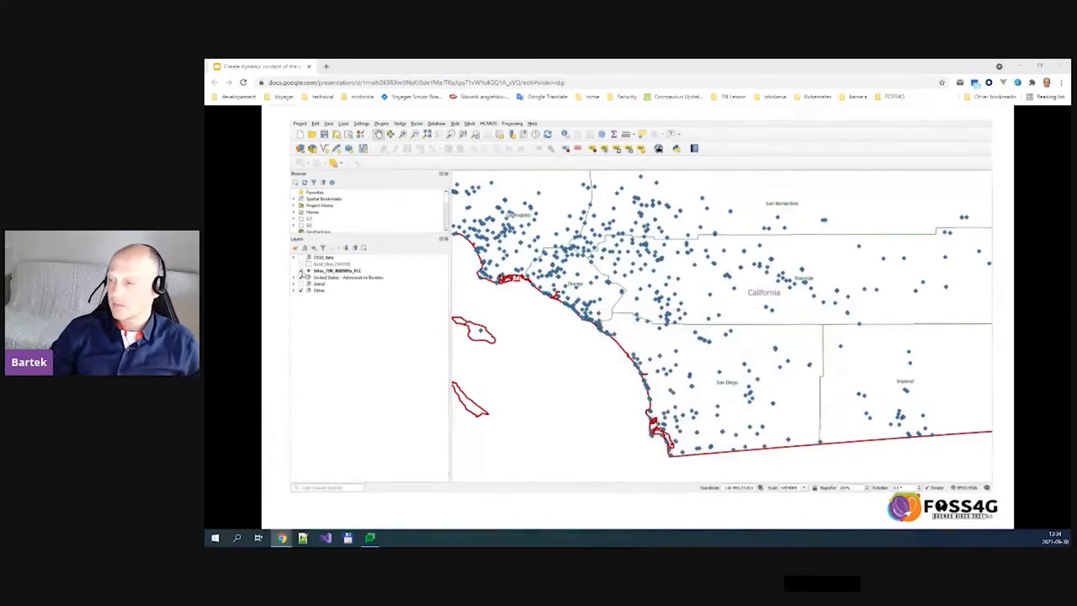
{"action": "left_click", "coordinate": [299, 258]}
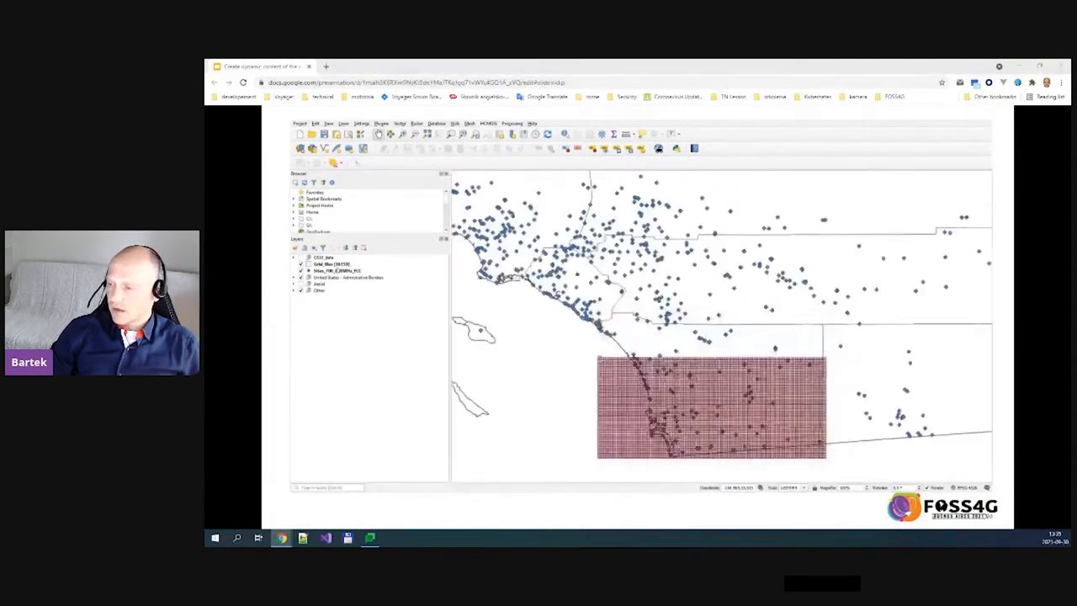
{"action": "left_click", "coordinate": [299, 263]}
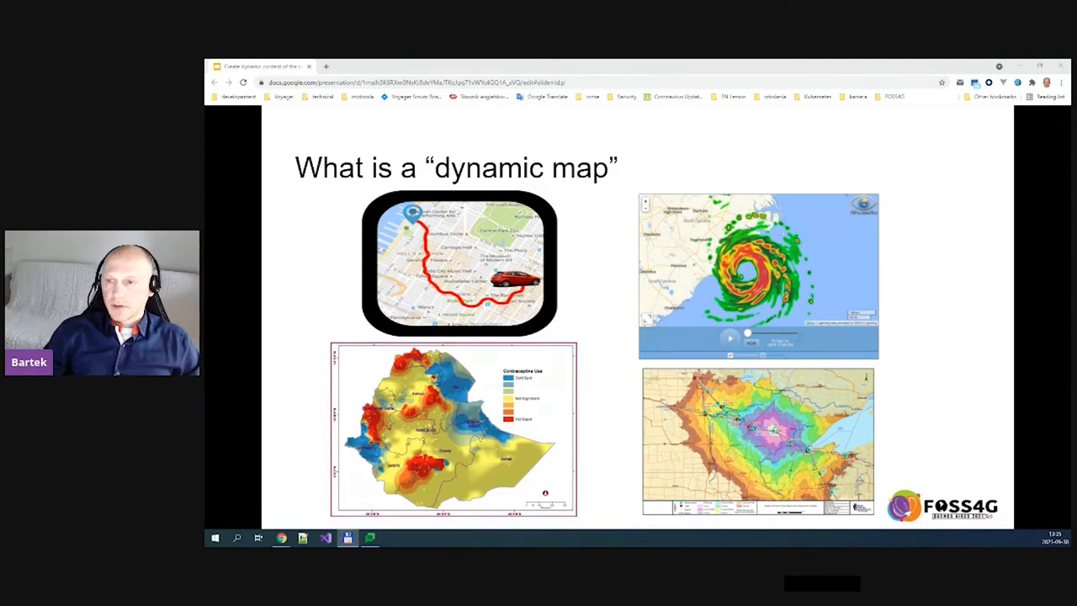
{"action": "mouse_move", "coordinate": [905, 276]}
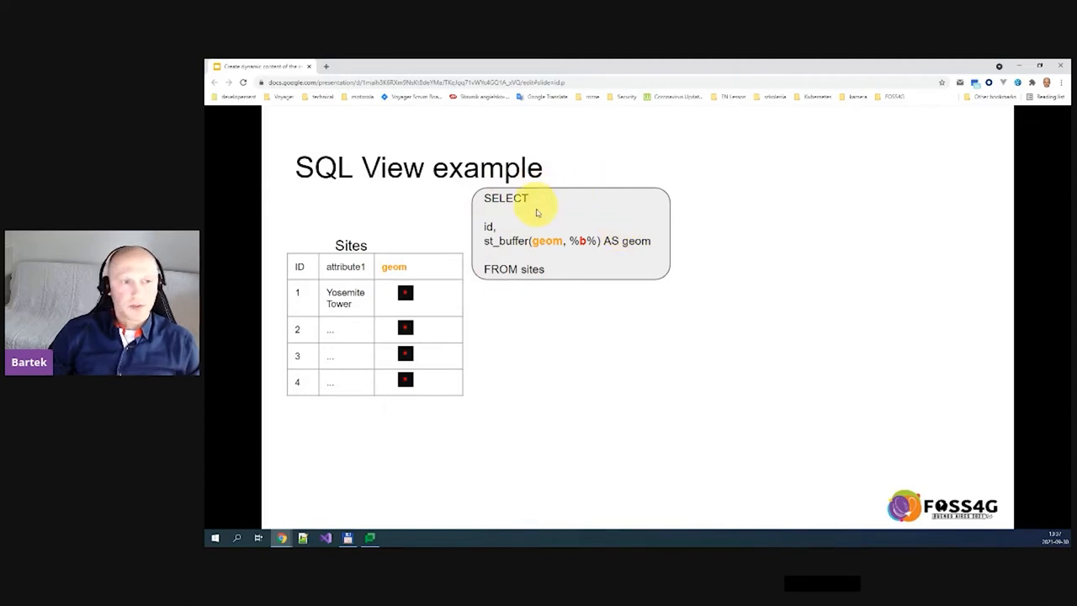
{"action": "mouse_move", "coordinate": [505, 244]}
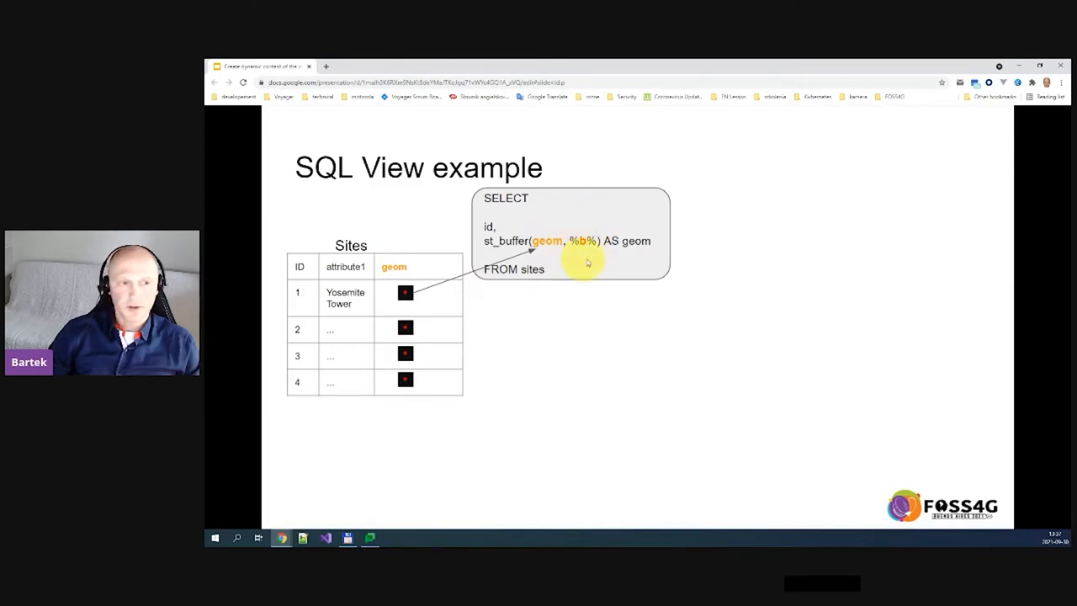
{"action": "mouse_move", "coordinate": [579, 239]}
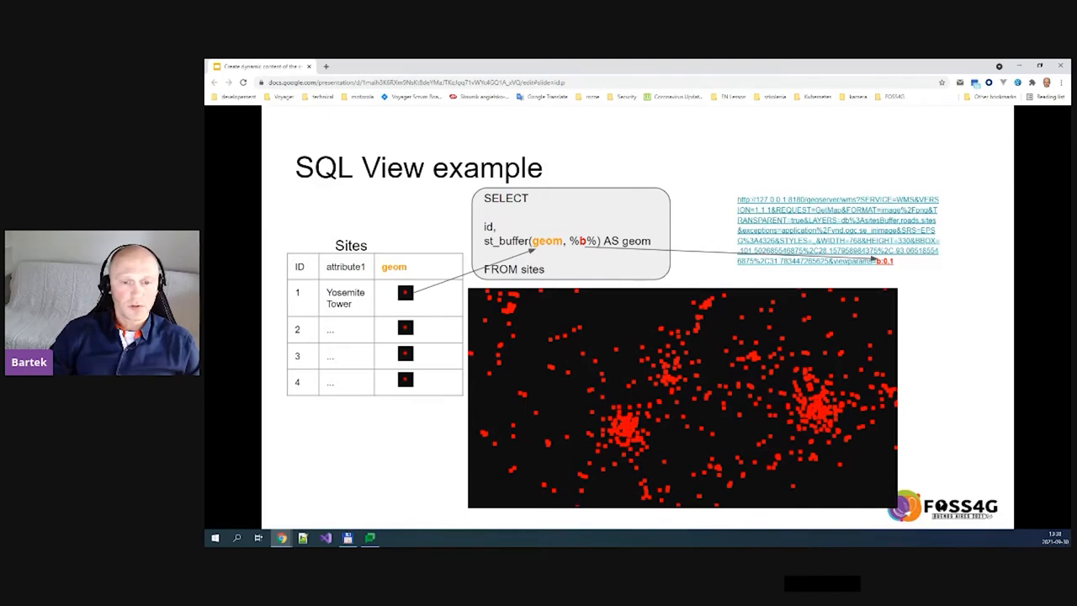
Advance the animation to show the request URL and the resulting red point map
{"action": "key", "text": "right"}
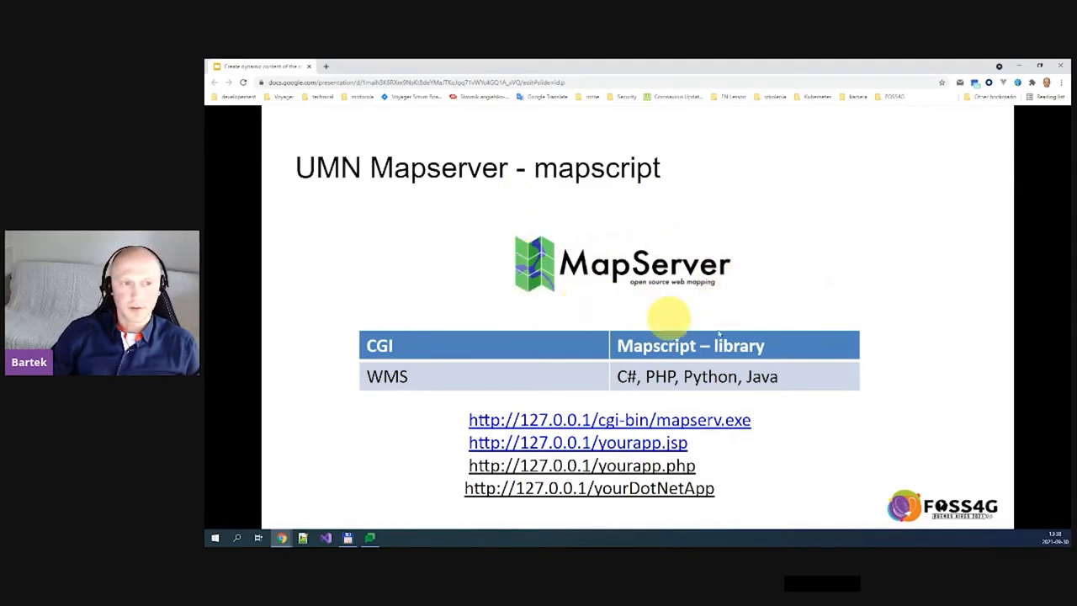
{"action": "mouse_move", "coordinate": [623, 323]}
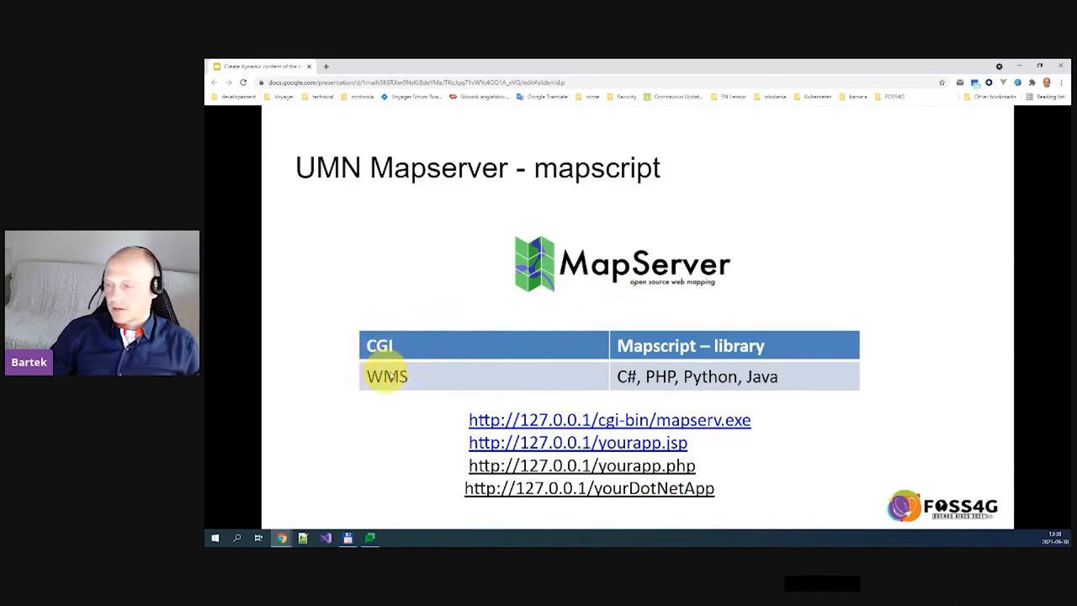
{"action": "mouse_move", "coordinate": [758, 337]}
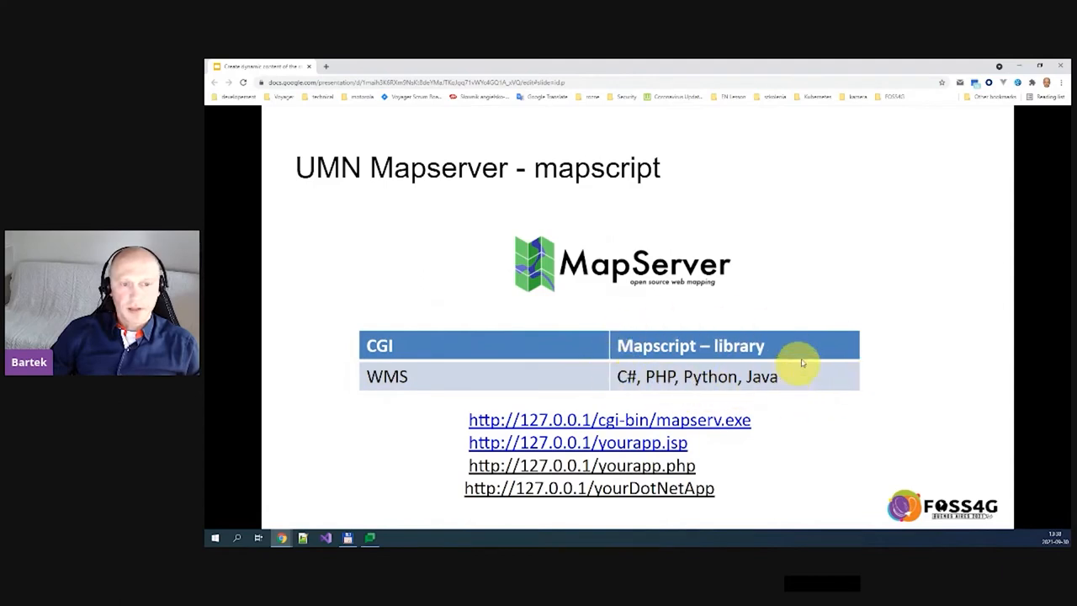
{"action": "mouse_move", "coordinate": [710, 328]}
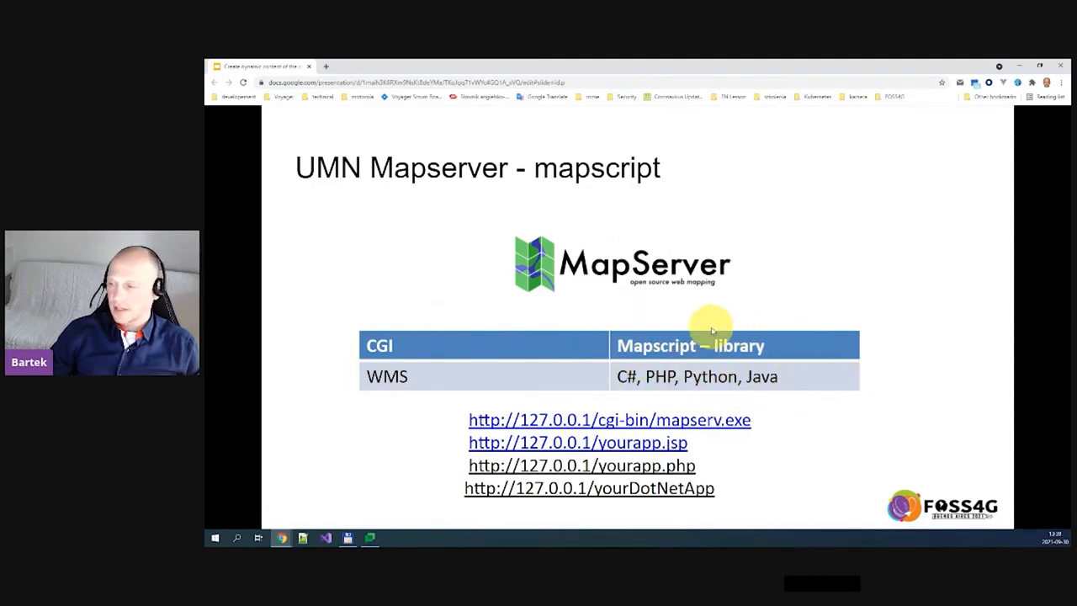
{"action": "mouse_move", "coordinate": [761, 374]}
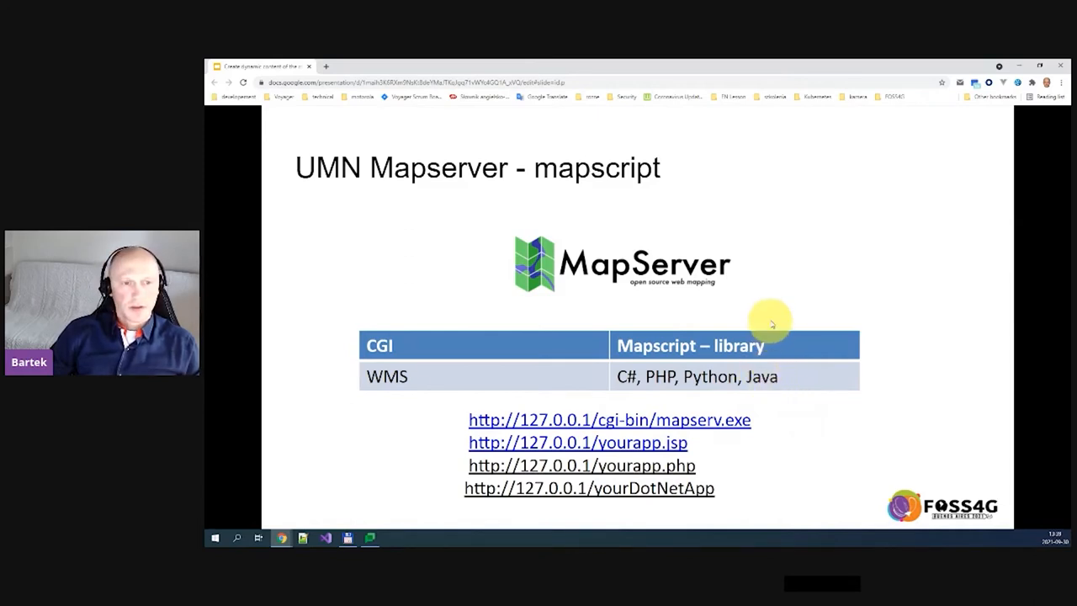
{"action": "mouse_move", "coordinate": [774, 340]}
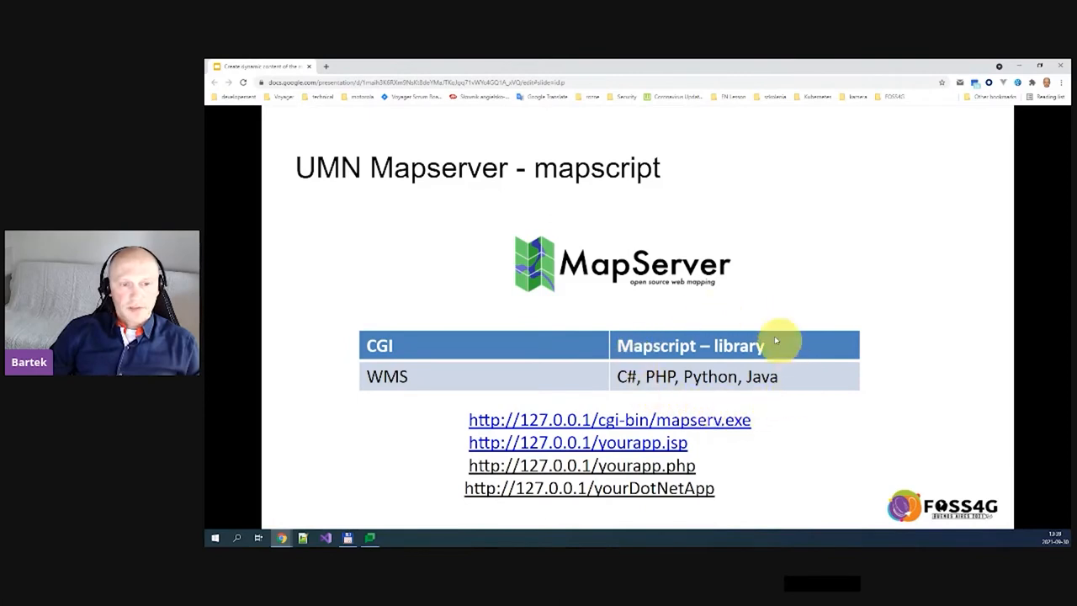
{"action": "mouse_move", "coordinate": [818, 404]}
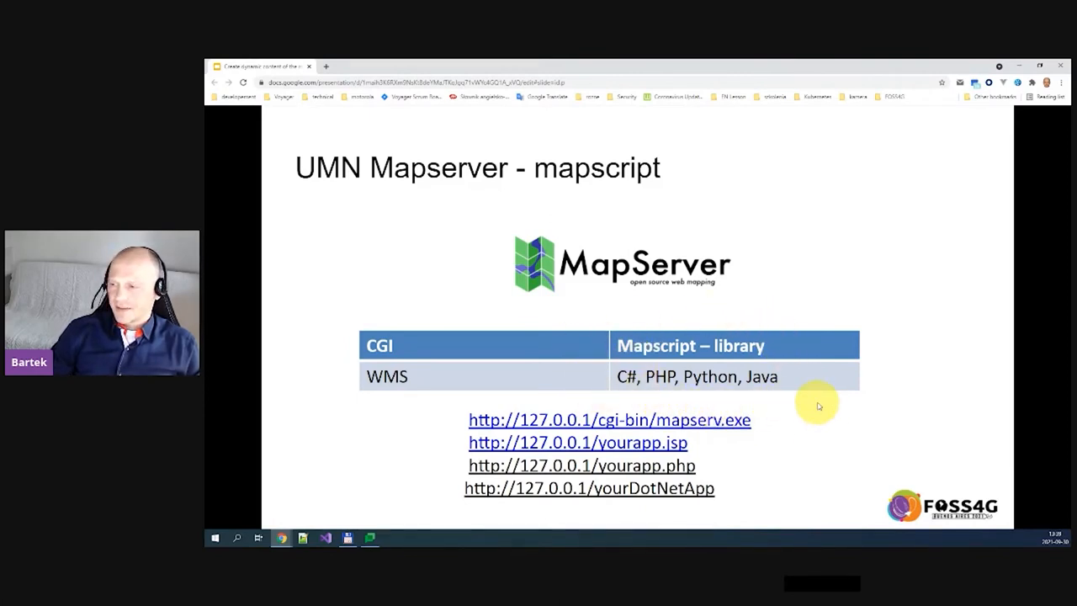
{"action": "mouse_move", "coordinate": [872, 330]}
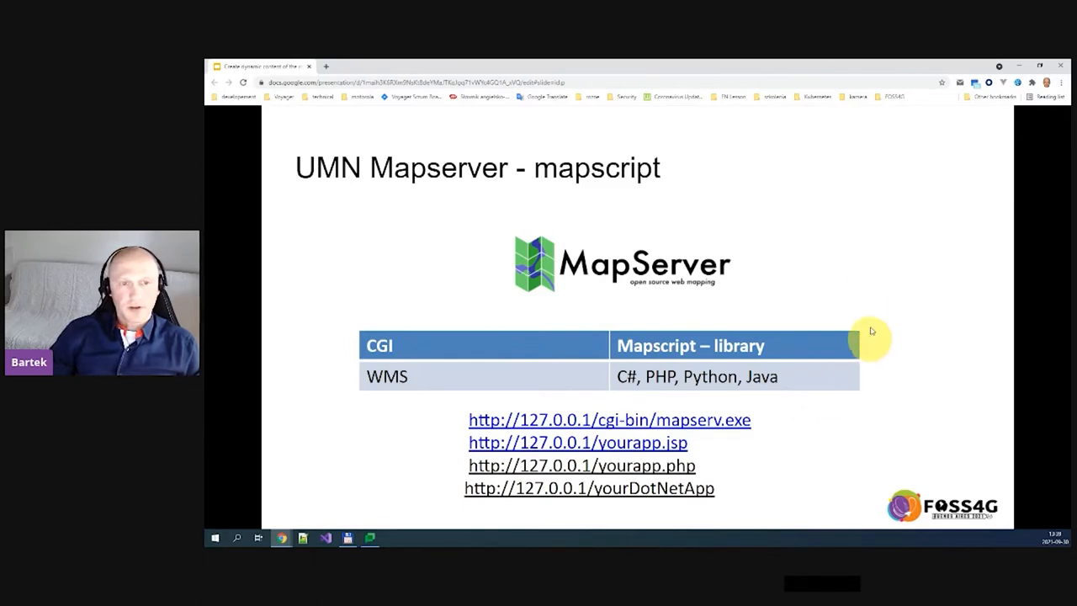
{"action": "mouse_move", "coordinate": [855, 280]}
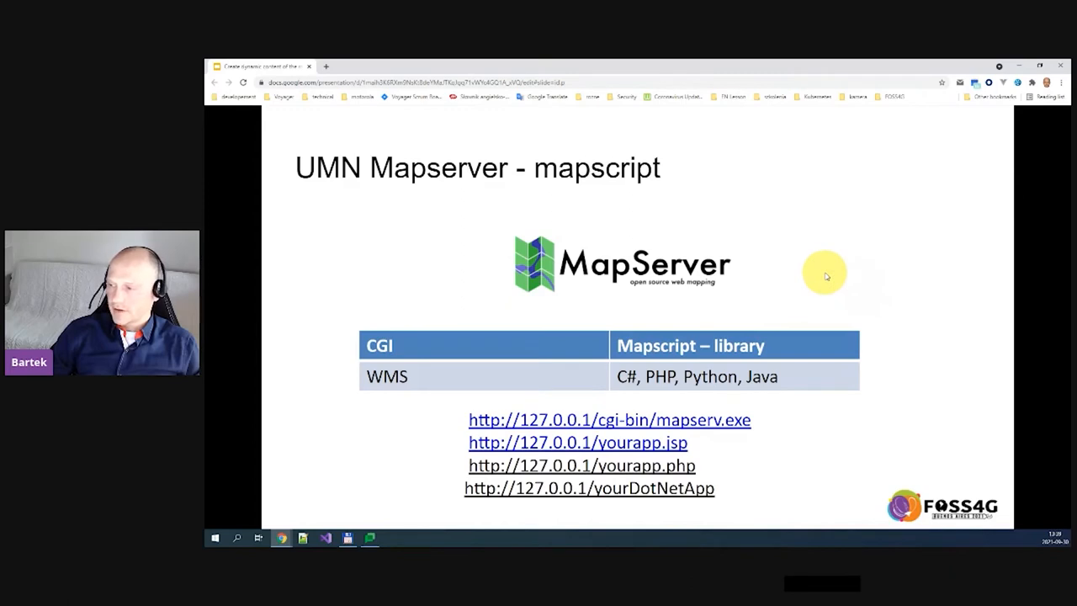
{"action": "mouse_move", "coordinate": [818, 276]}
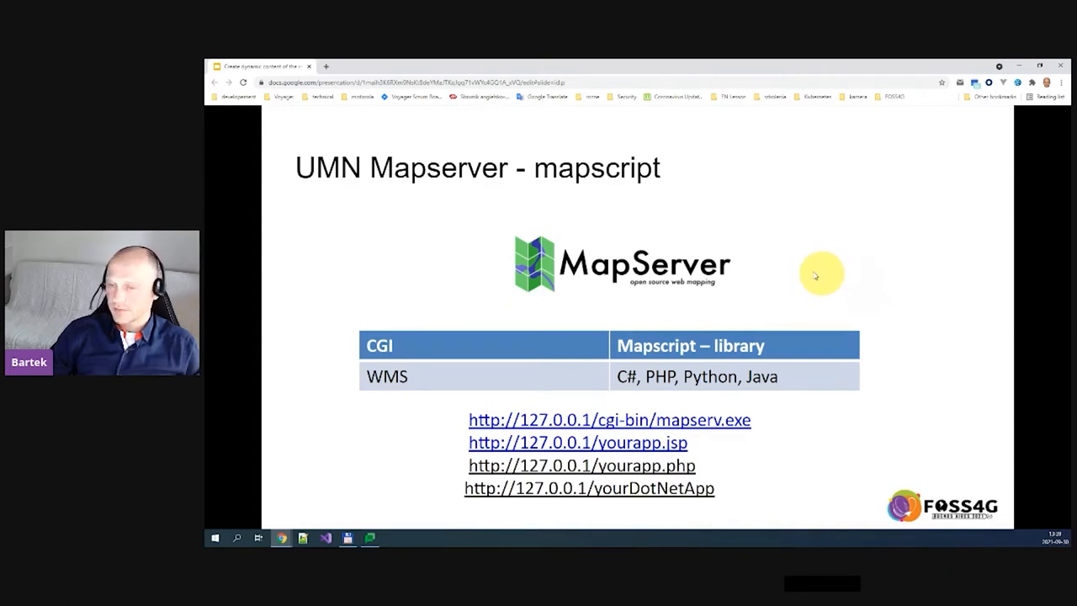
Move on from the CGI vs mapscript comparison to the MapFile slide
{"action": "key", "text": "Right"}
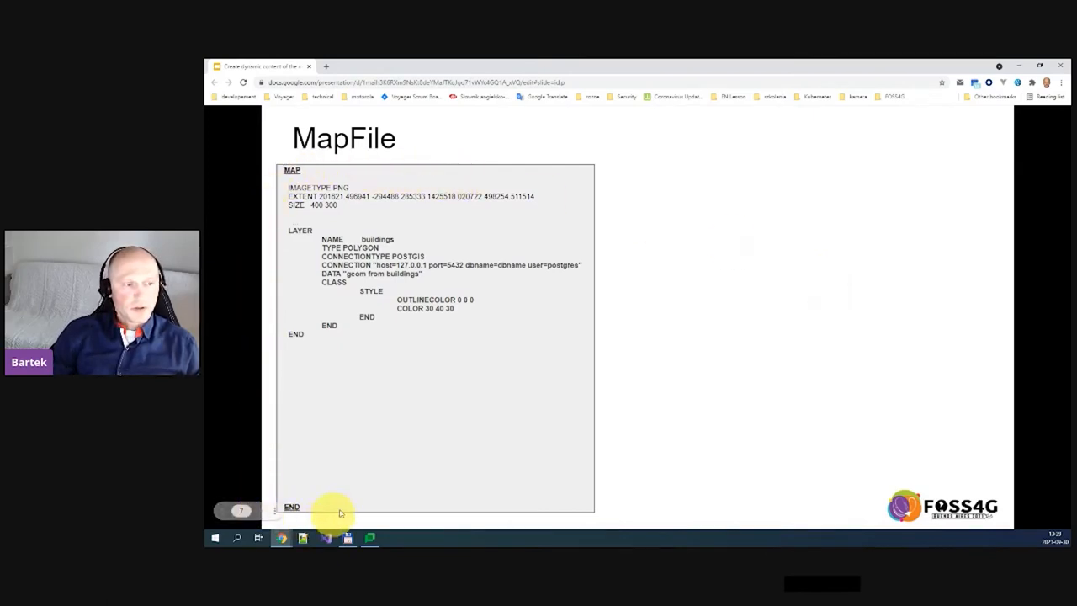
{"action": "mouse_move", "coordinate": [412, 486]}
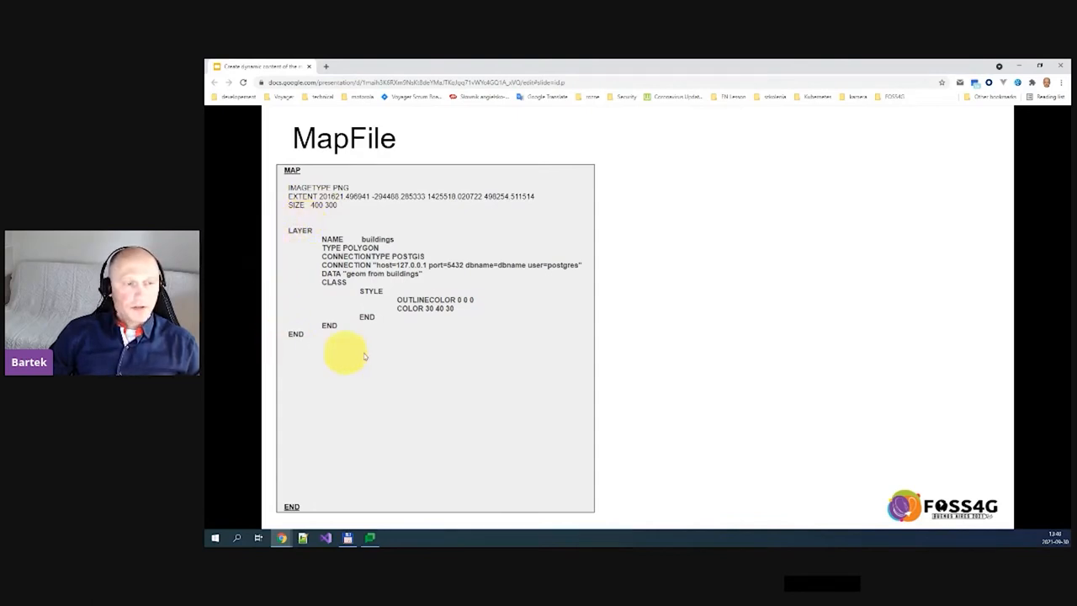
{"action": "mouse_move", "coordinate": [371, 354]}
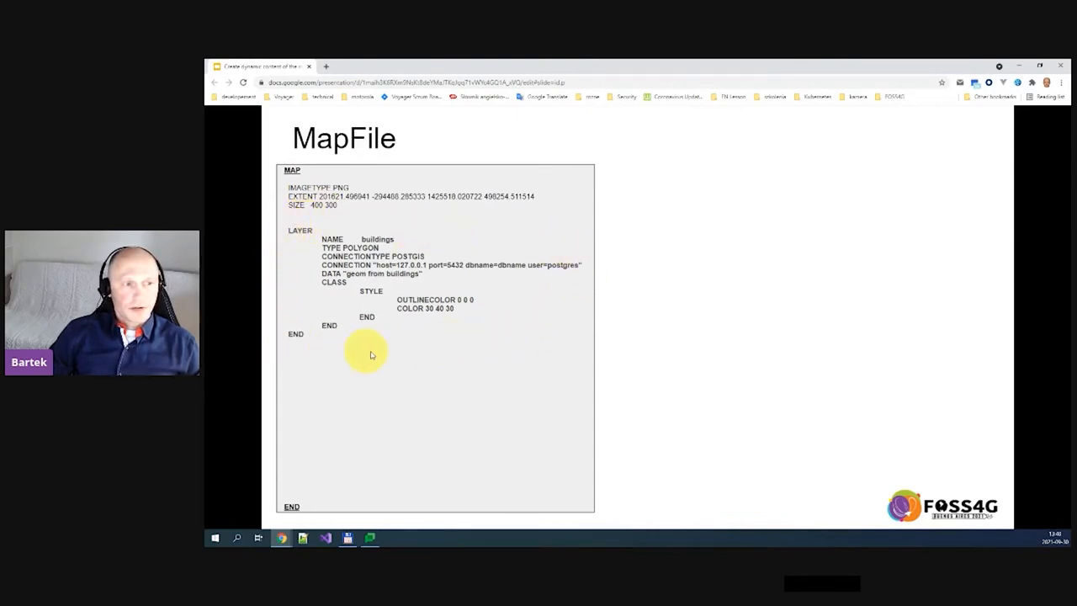
{"action": "mouse_move", "coordinate": [545, 319]}
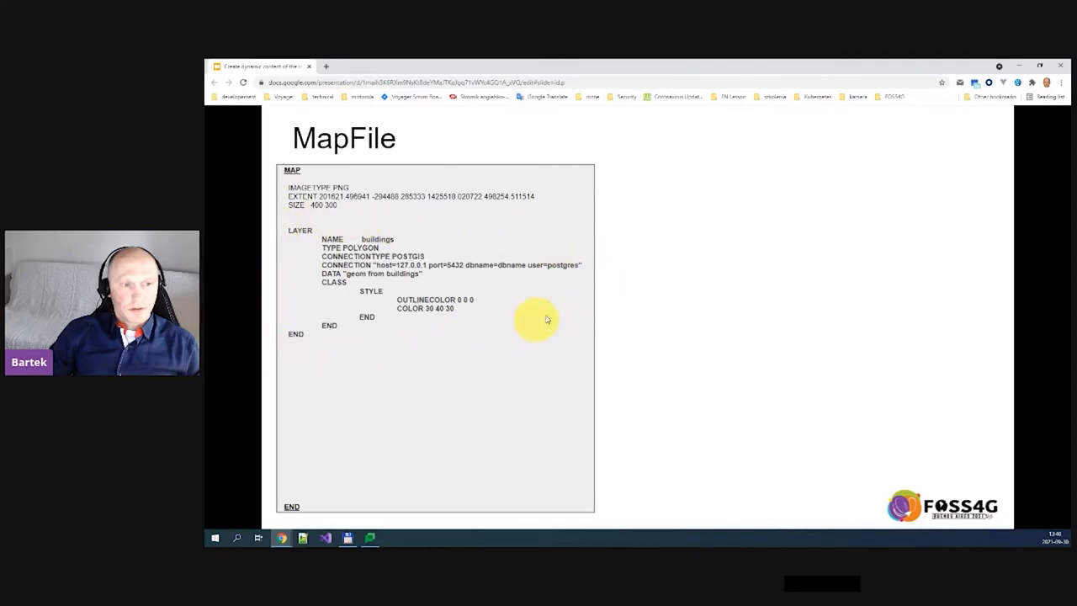
{"action": "mouse_move", "coordinate": [586, 320]}
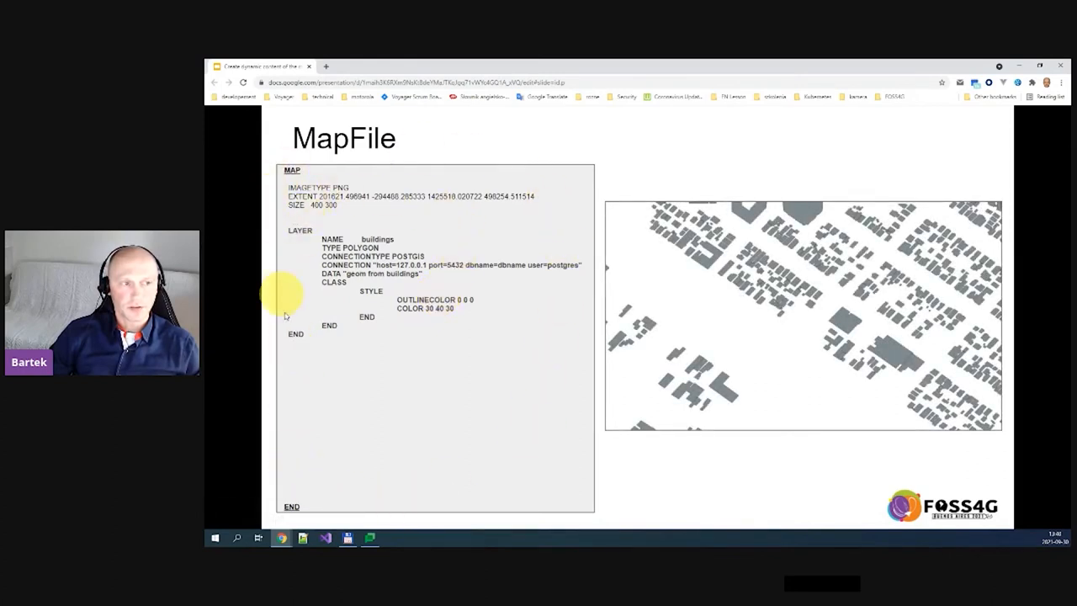
{"action": "mouse_move", "coordinate": [656, 363]}
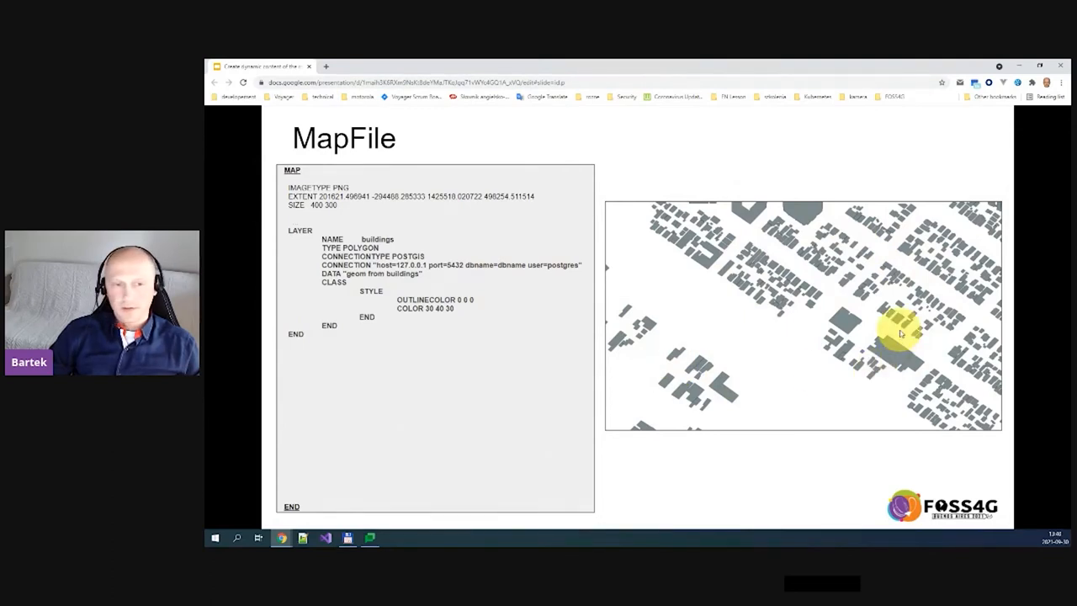
{"action": "mouse_move", "coordinate": [522, 340]}
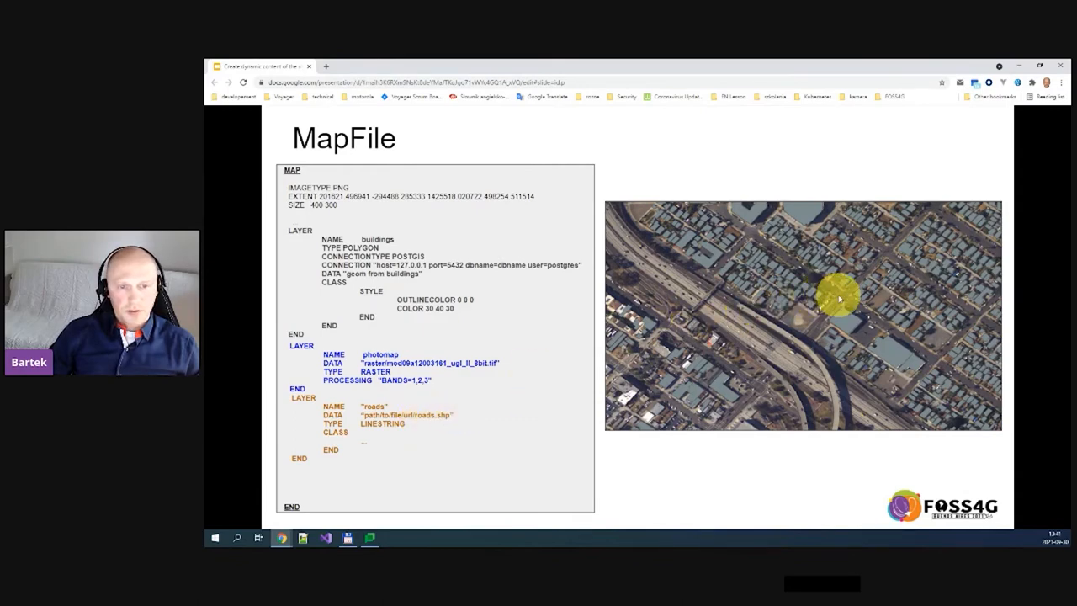
{"action": "mouse_move", "coordinate": [876, 260]}
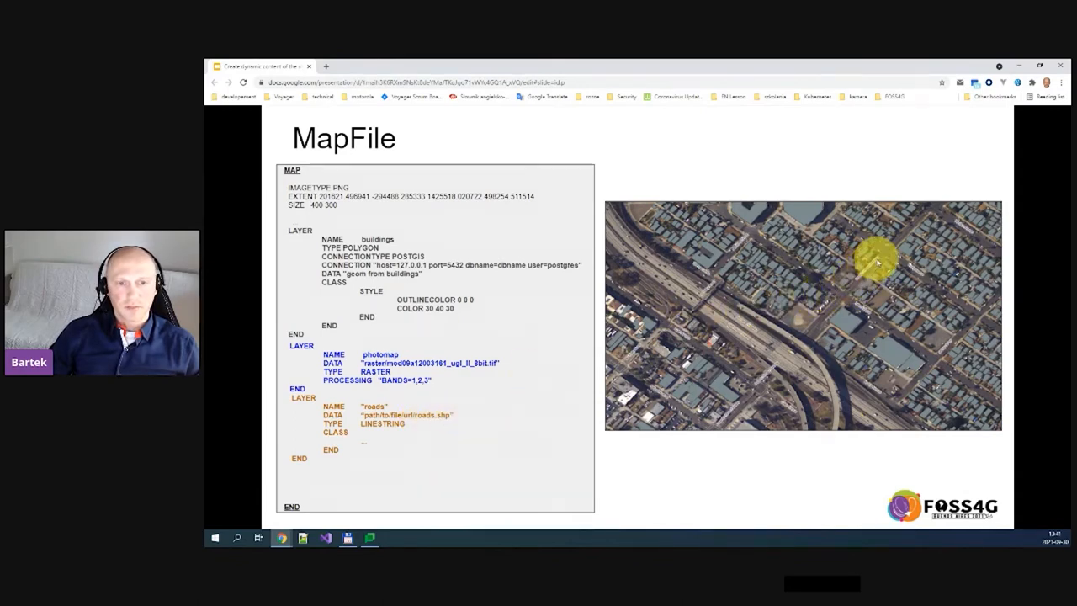
{"action": "mouse_move", "coordinate": [861, 278]}
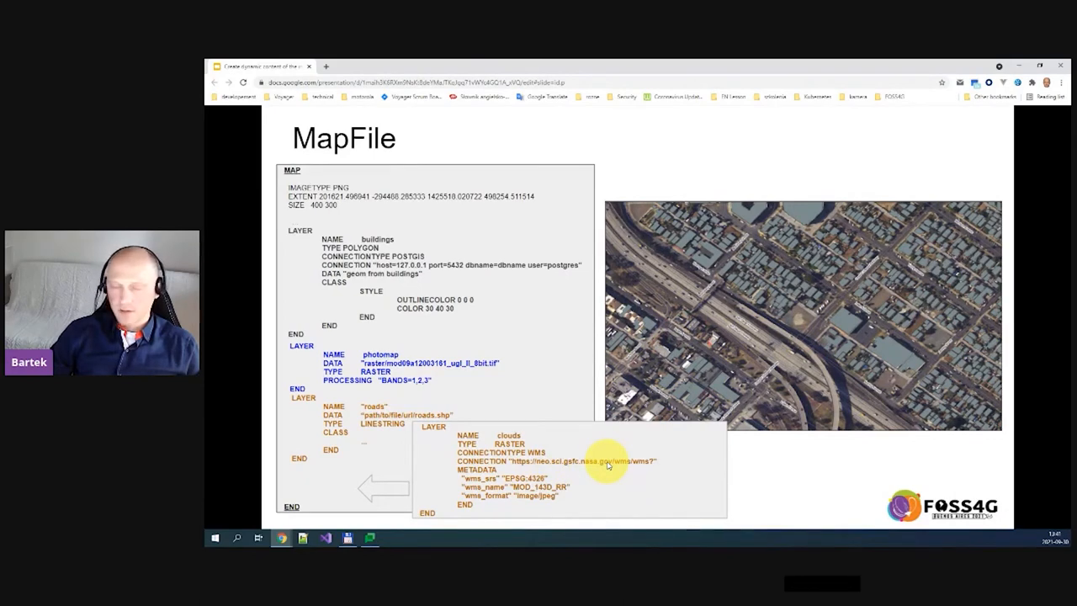
{"action": "mouse_move", "coordinate": [581, 465]}
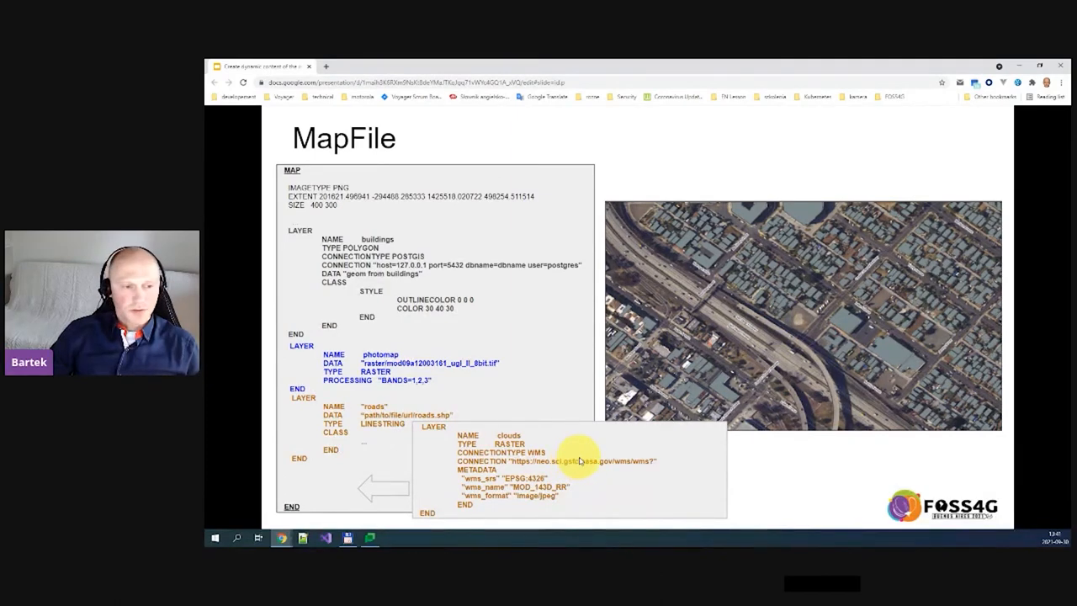
{"action": "mouse_move", "coordinate": [537, 353]}
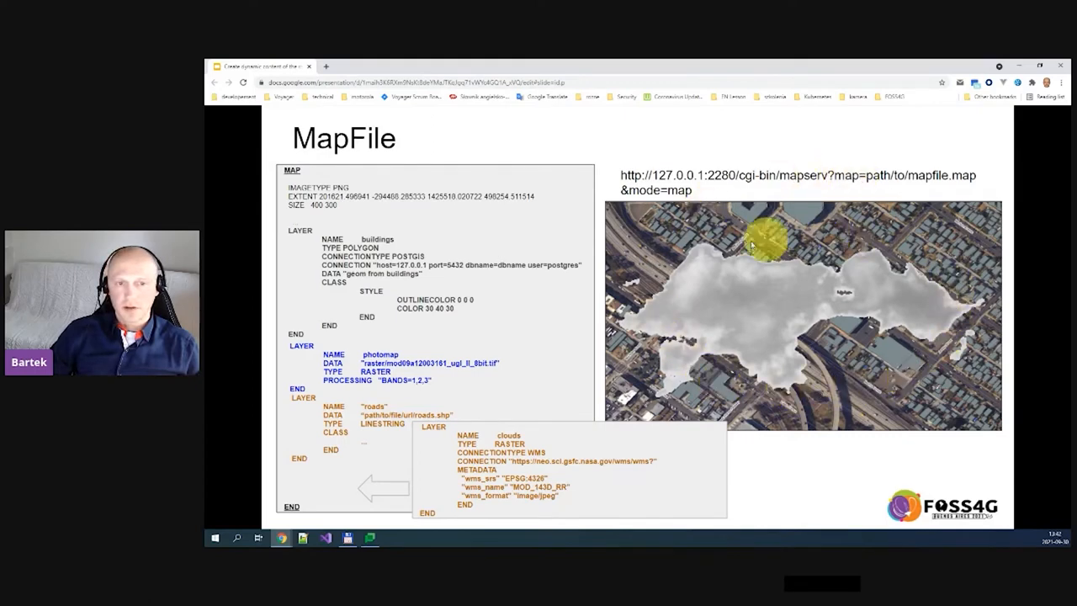
{"action": "mouse_move", "coordinate": [701, 276]}
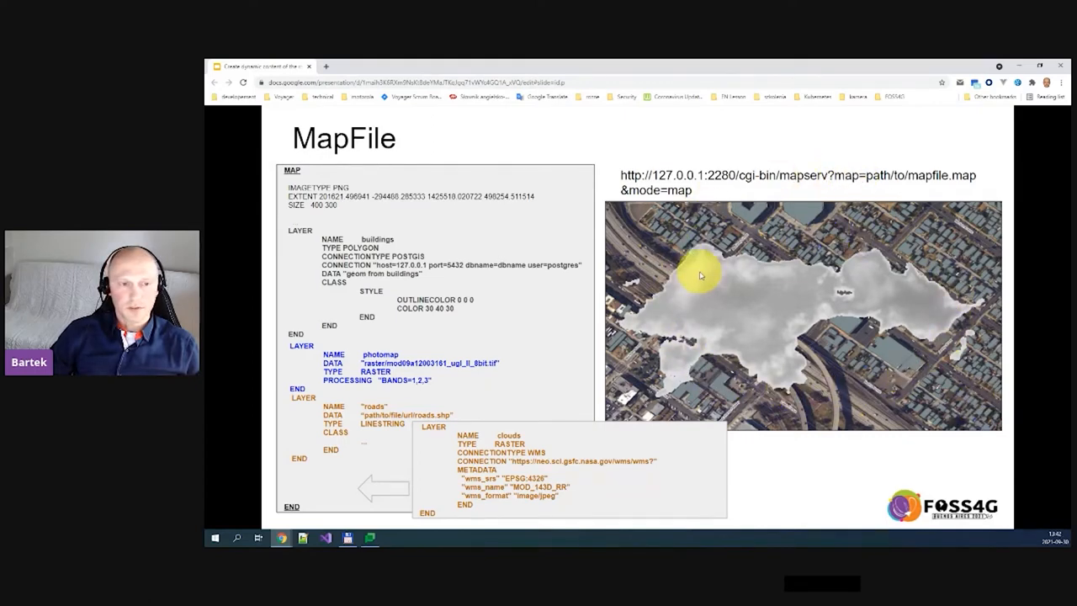
{"action": "mouse_move", "coordinate": [694, 279]}
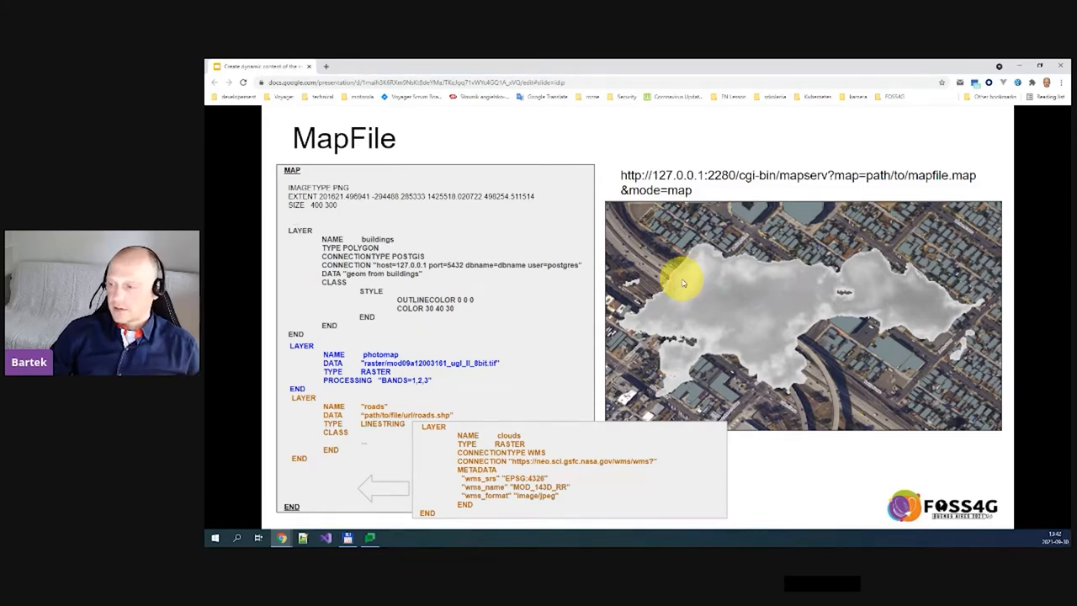
{"action": "mouse_move", "coordinate": [660, 286]}
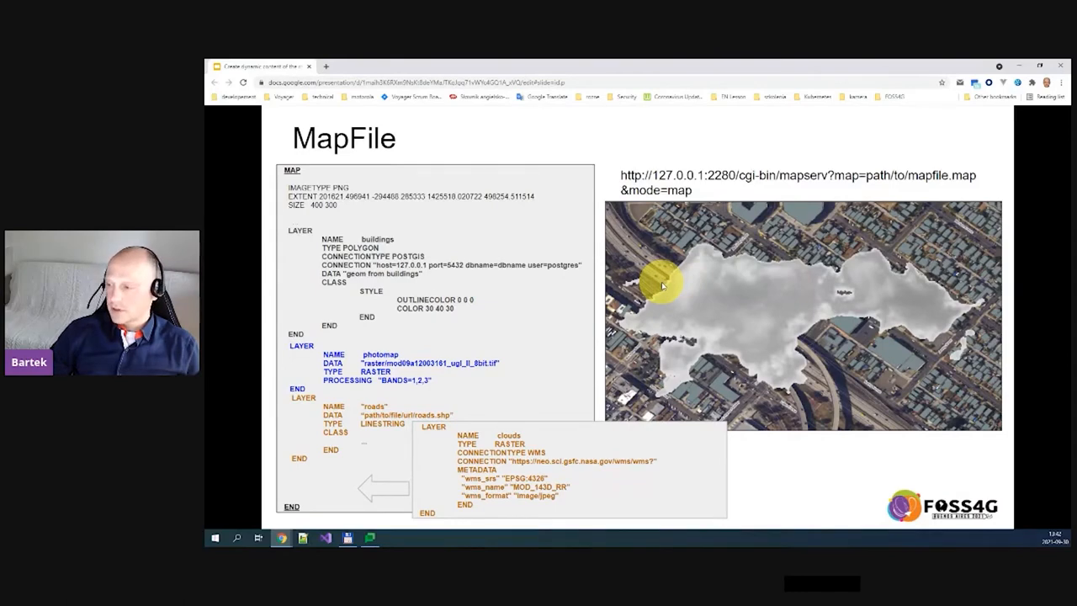
{"action": "mouse_move", "coordinate": [653, 280]}
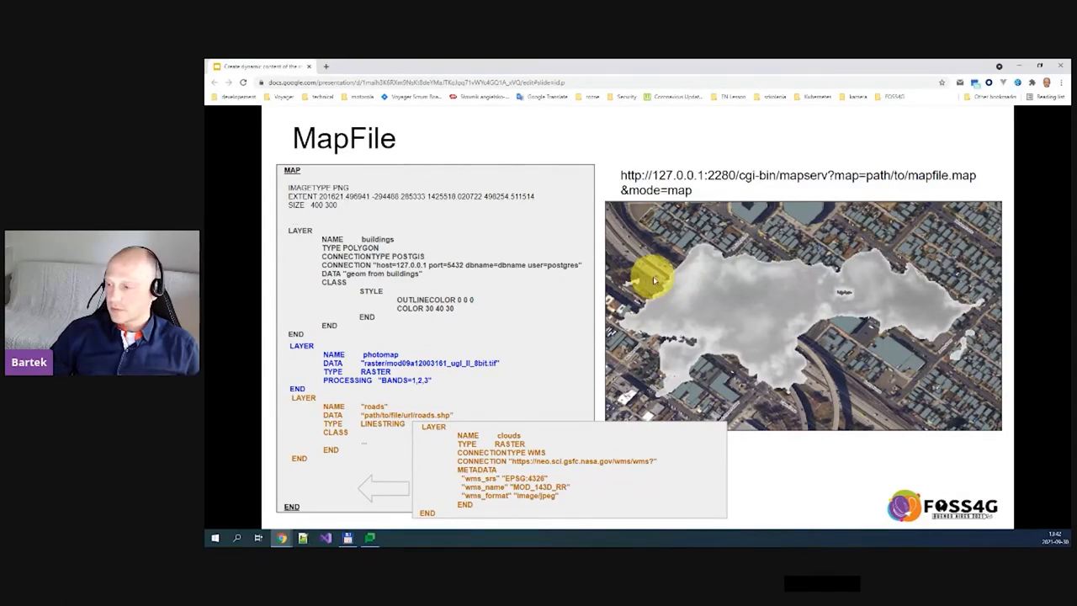
{"action": "mouse_move", "coordinate": [665, 285]}
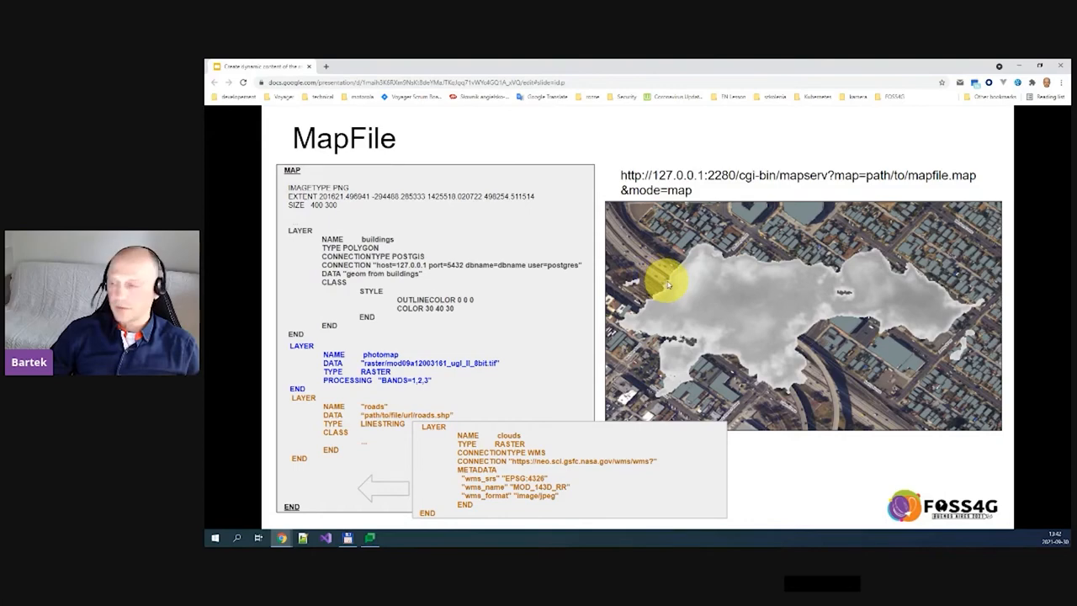
{"action": "key", "text": "Right"}
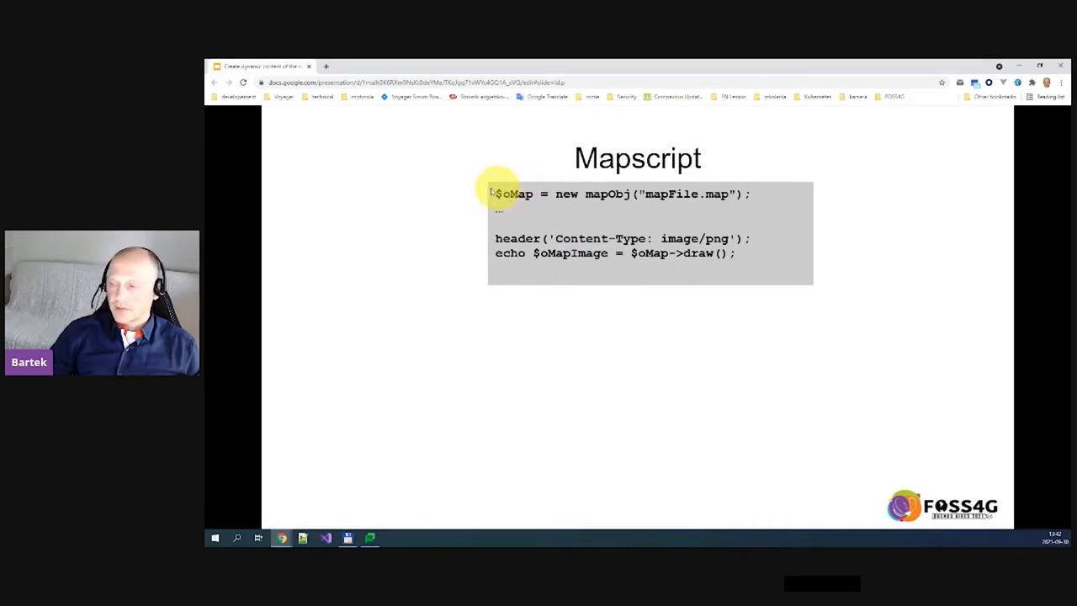
{"action": "mouse_move", "coordinate": [643, 189]}
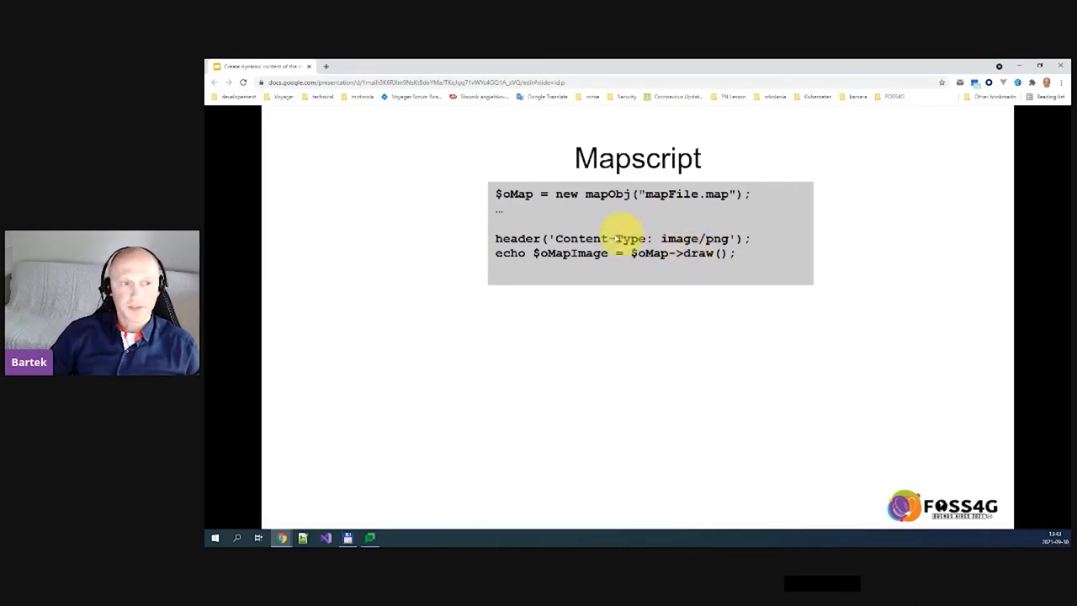
{"action": "mouse_move", "coordinate": [513, 194]}
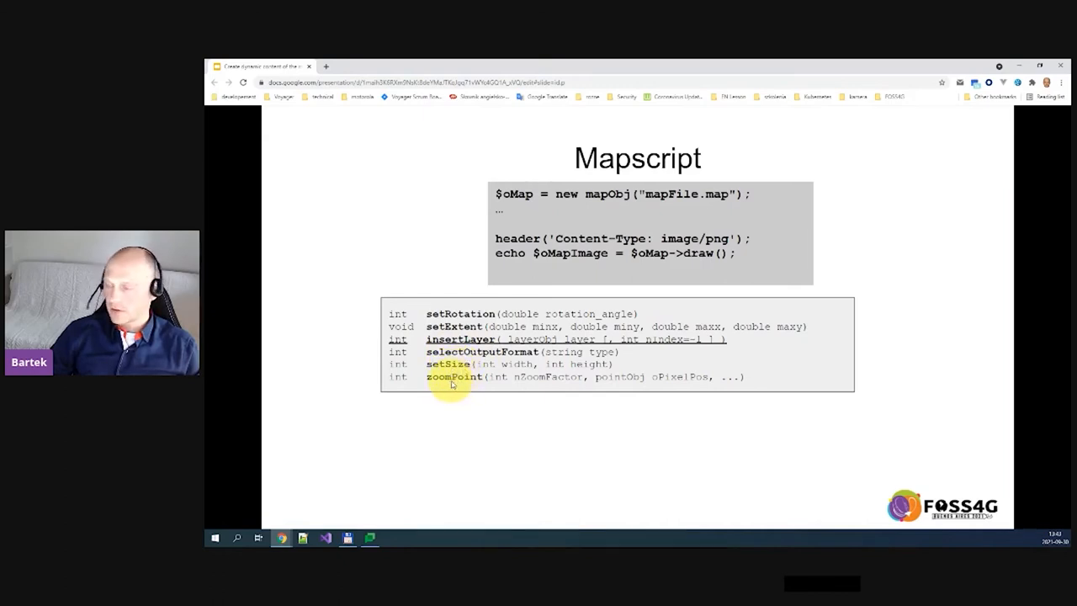
{"action": "mouse_move", "coordinate": [451, 303]}
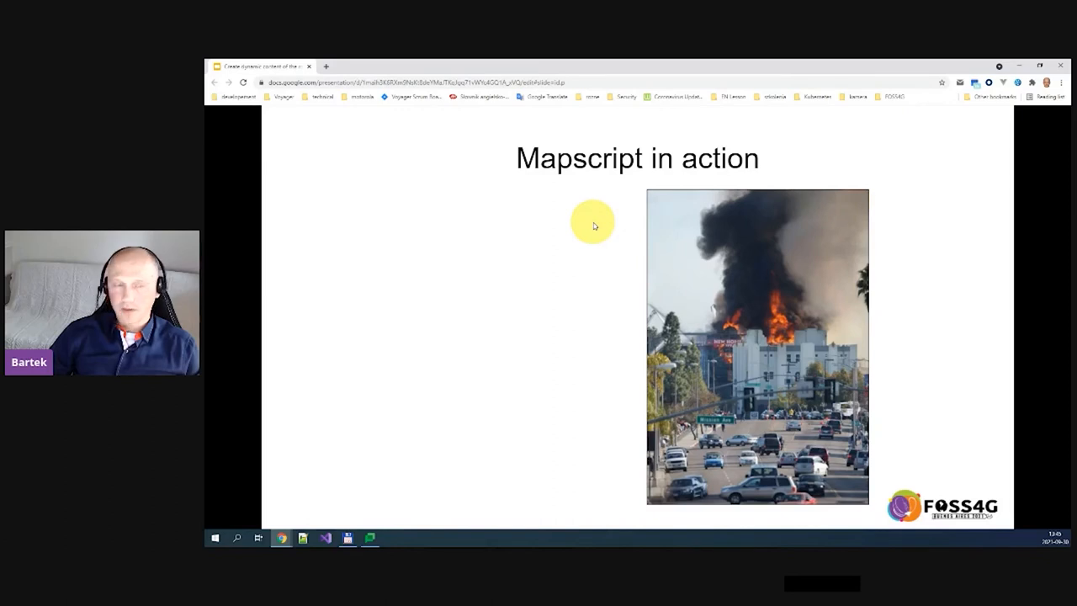
{"action": "mouse_move", "coordinate": [566, 236]}
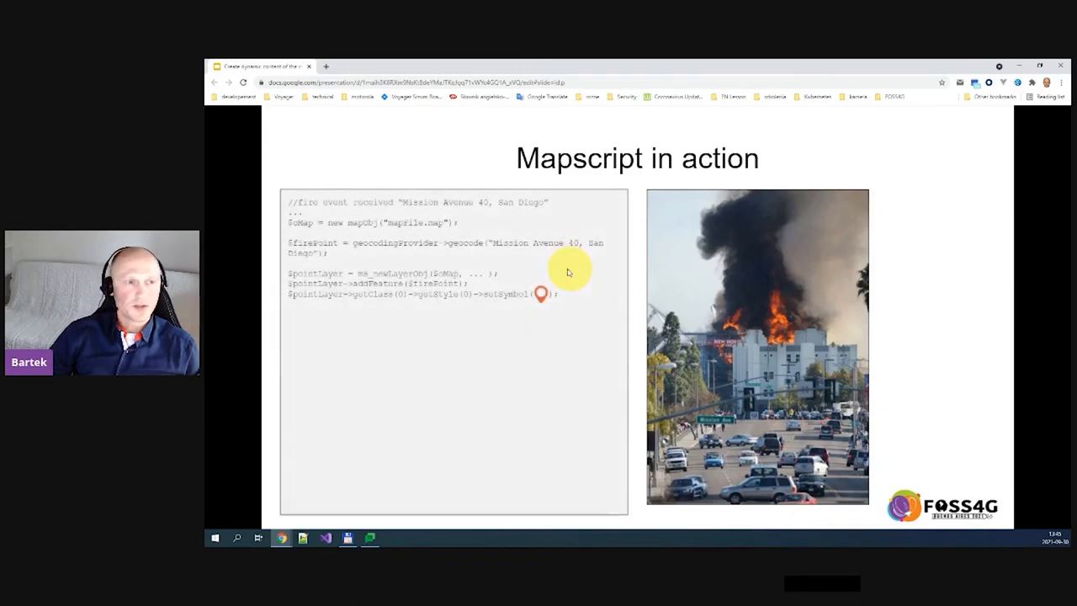
{"action": "mouse_move", "coordinate": [743, 343]}
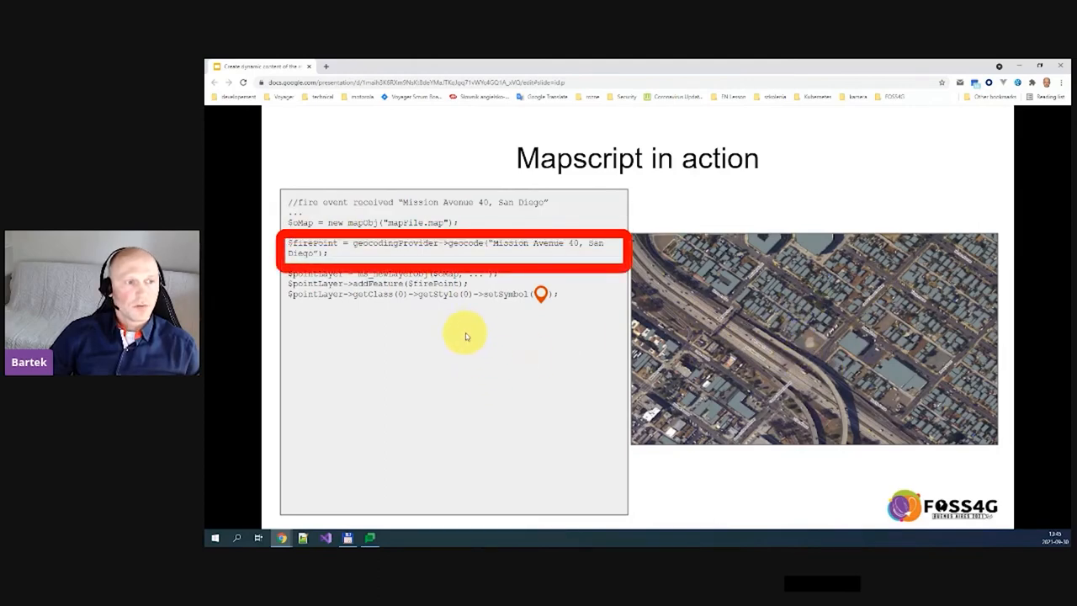
{"action": "mouse_move", "coordinate": [592, 245]}
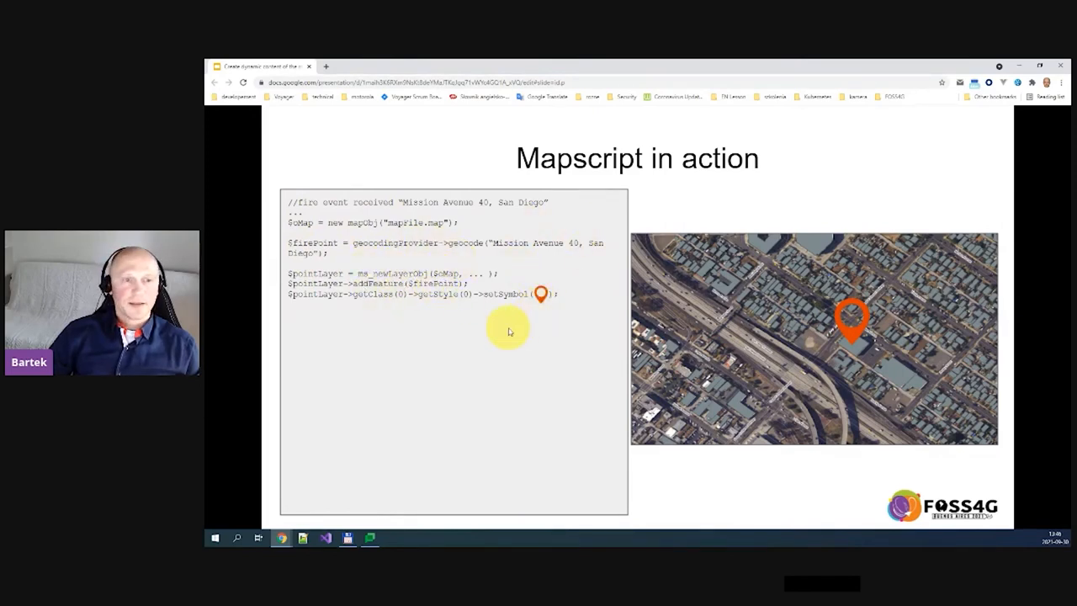
Move on from the orange-pin geocode map to the 'Mark the involved building' slide
{"action": "key", "text": "Right"}
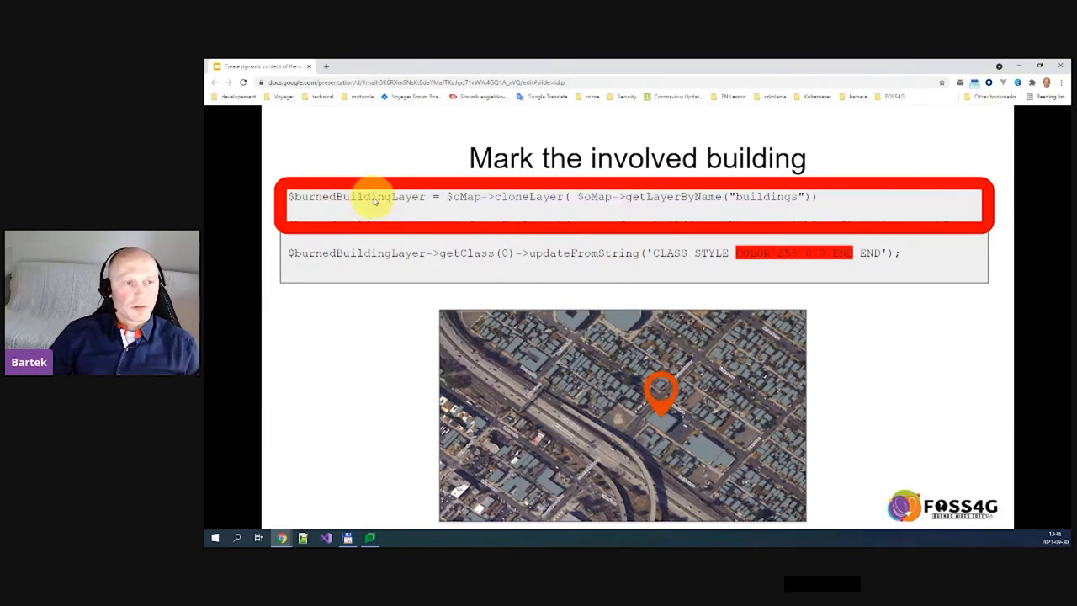
{"action": "mouse_move", "coordinate": [461, 216]}
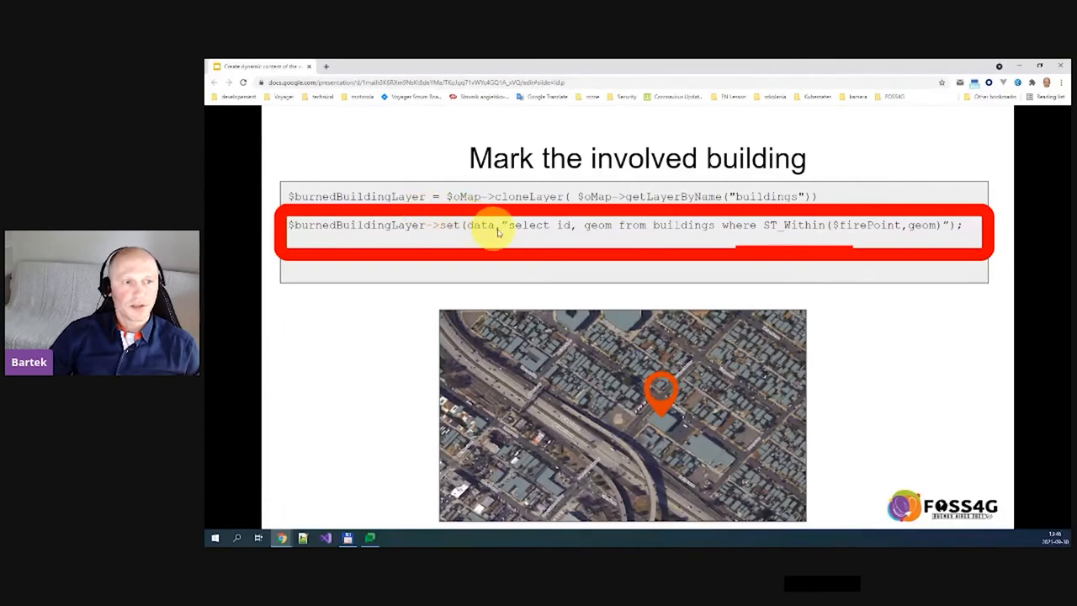
{"action": "mouse_move", "coordinate": [667, 229]}
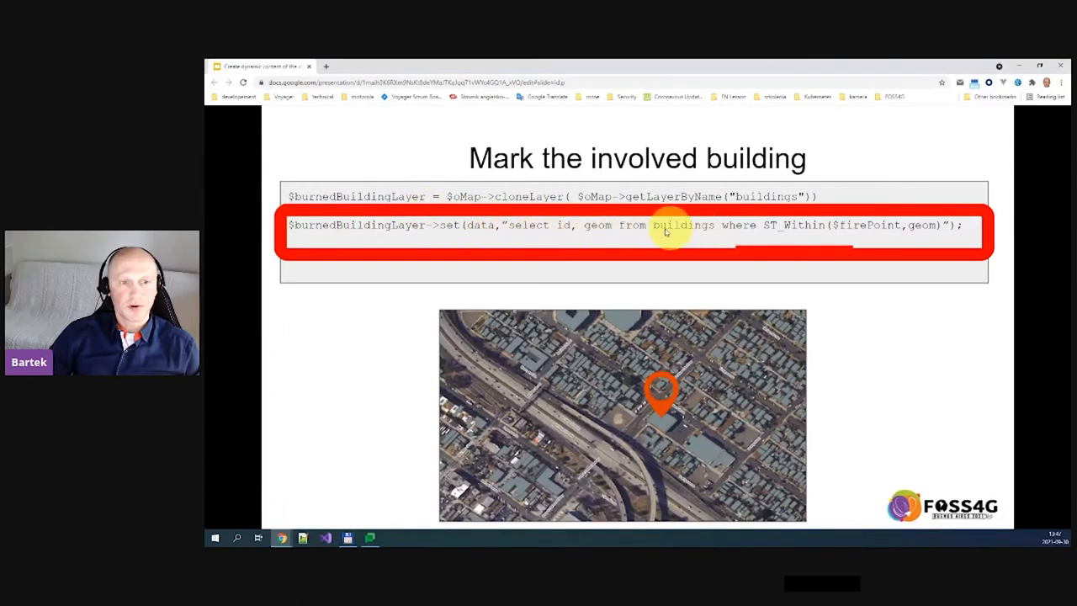
{"action": "mouse_move", "coordinate": [828, 225]}
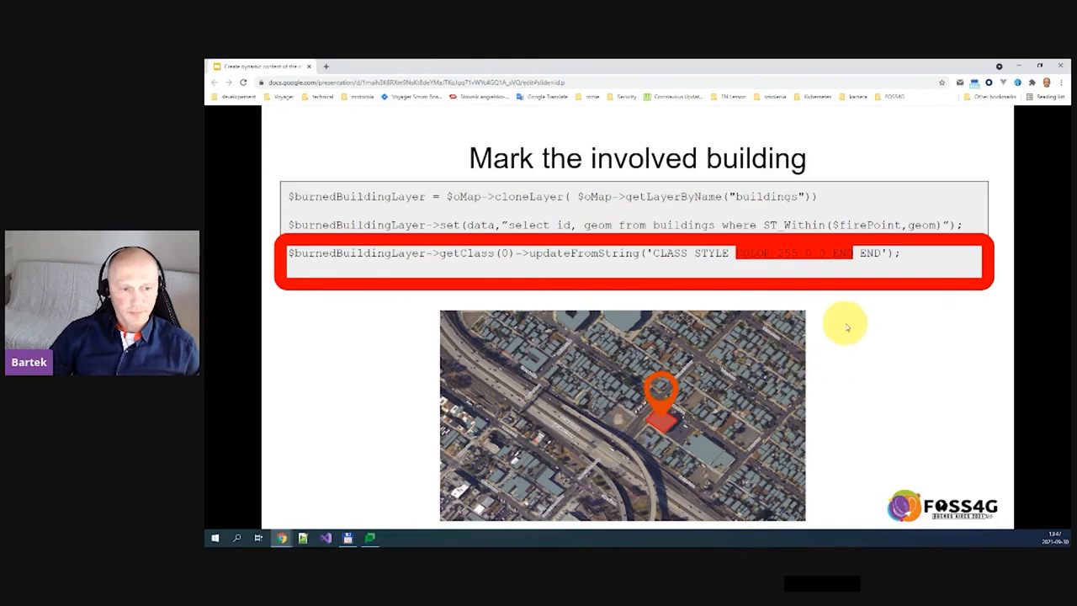
Reveal the updateFromString styling line so the burned building shows red on the map
{"action": "key", "text": "Right"}
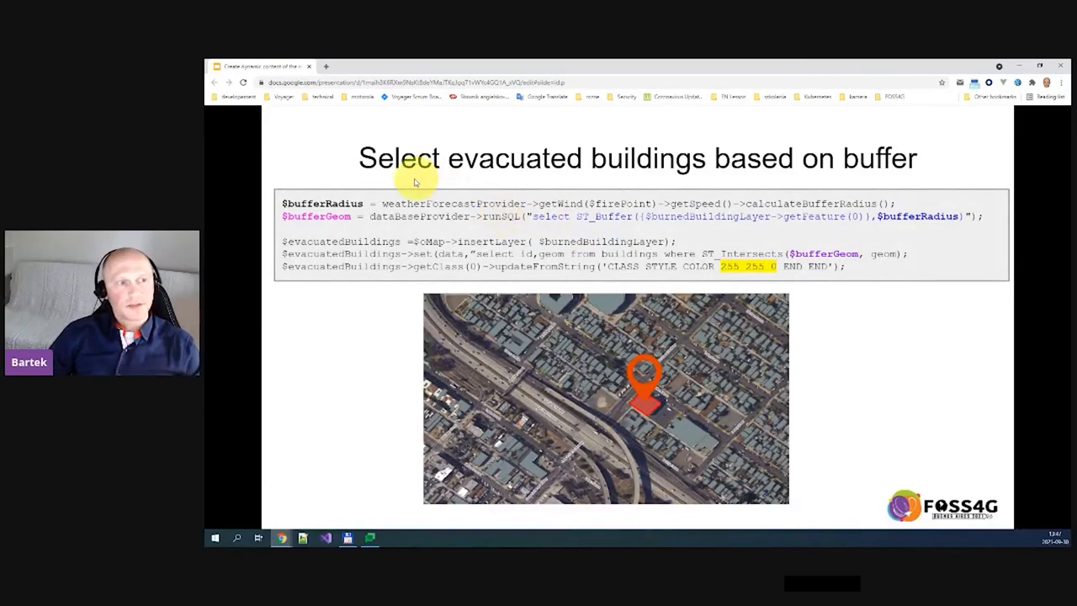
{"action": "mouse_move", "coordinate": [480, 217]}
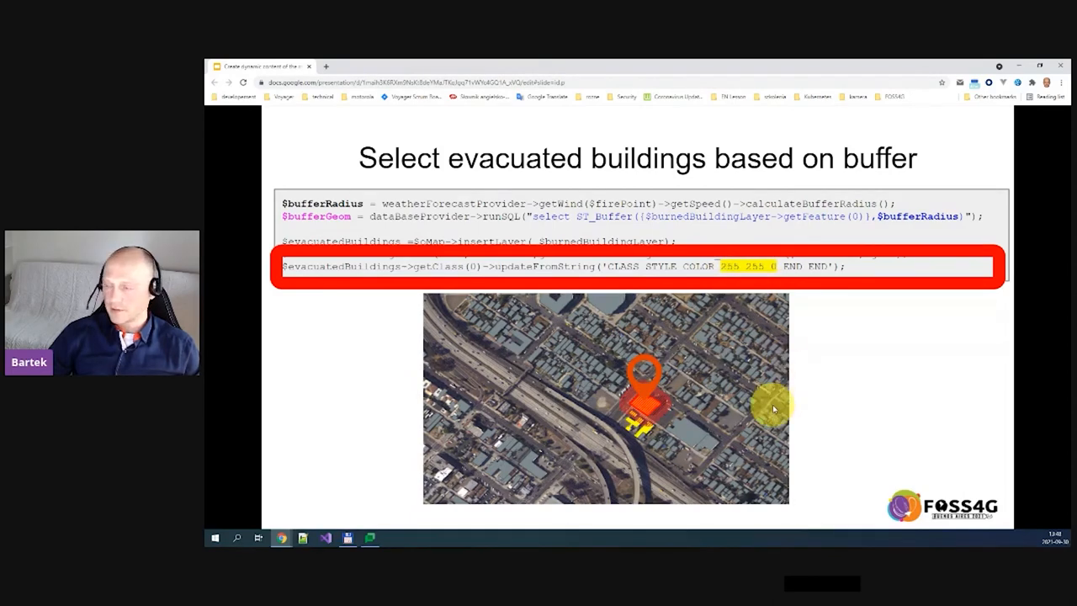
{"action": "mouse_move", "coordinate": [814, 330]}
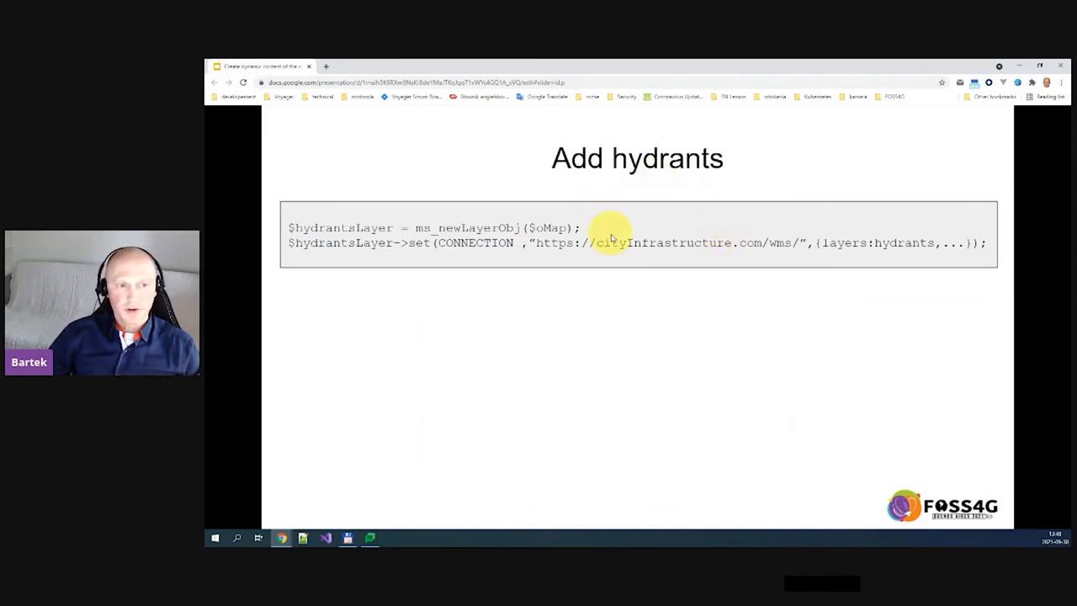
{"action": "mouse_move", "coordinate": [744, 252]}
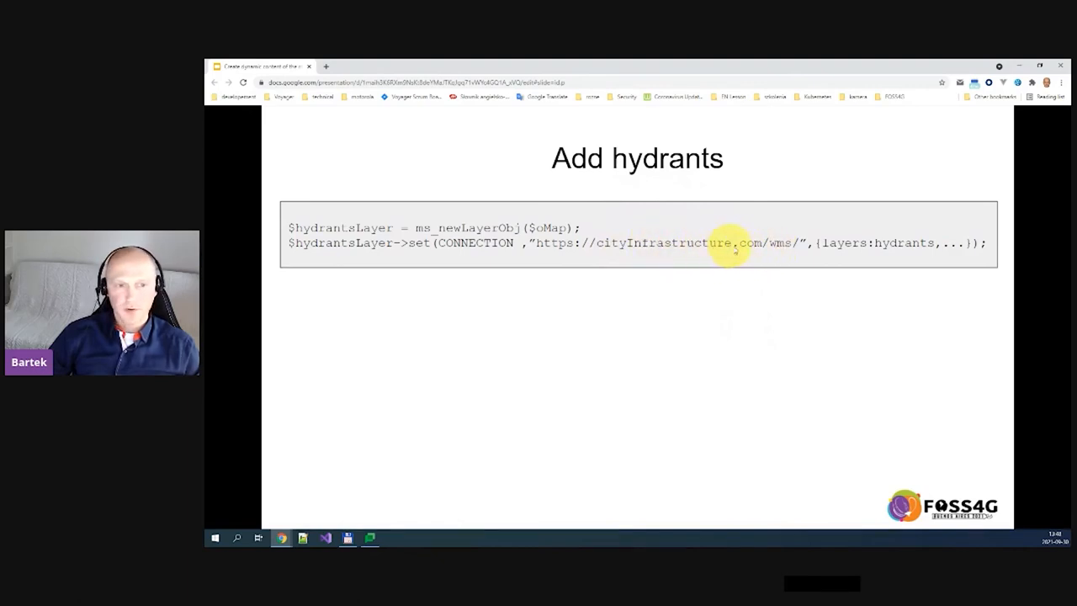
{"action": "mouse_move", "coordinate": [754, 249]}
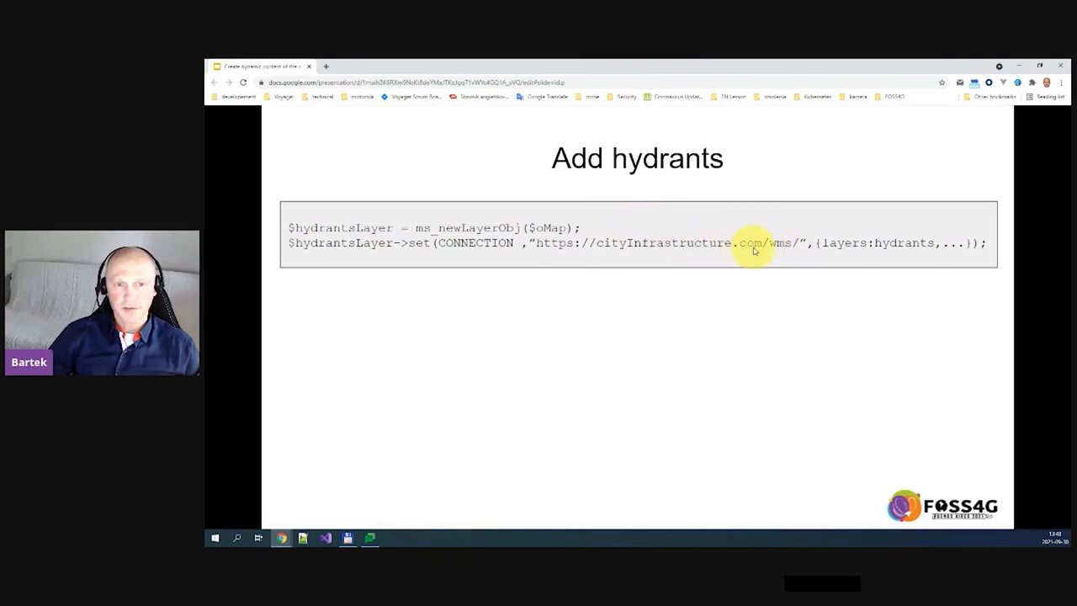
{"action": "mouse_move", "coordinate": [901, 250]}
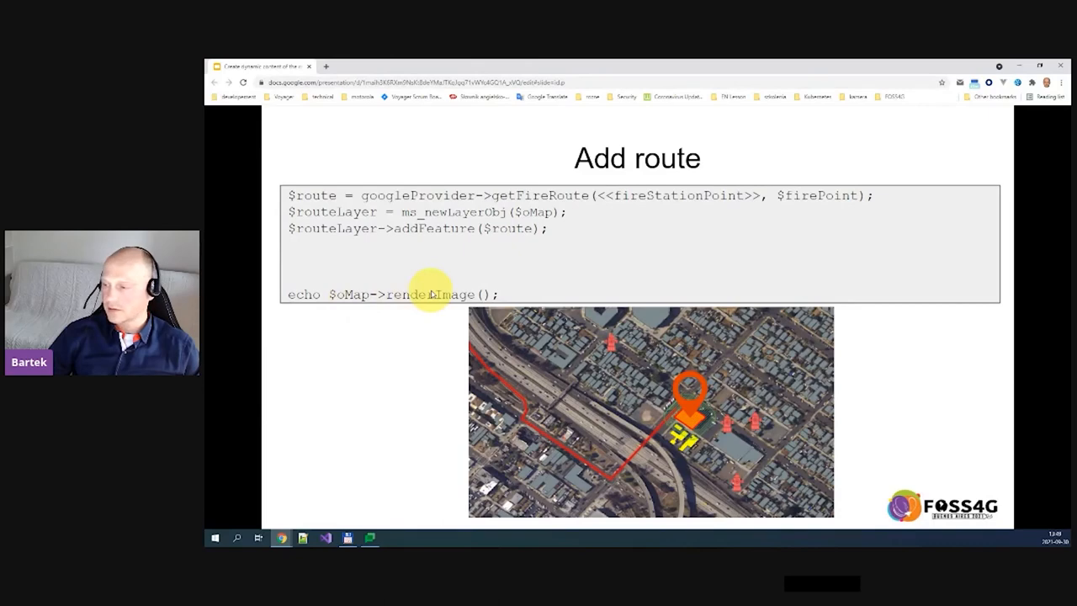
{"action": "key", "text": "Right"}
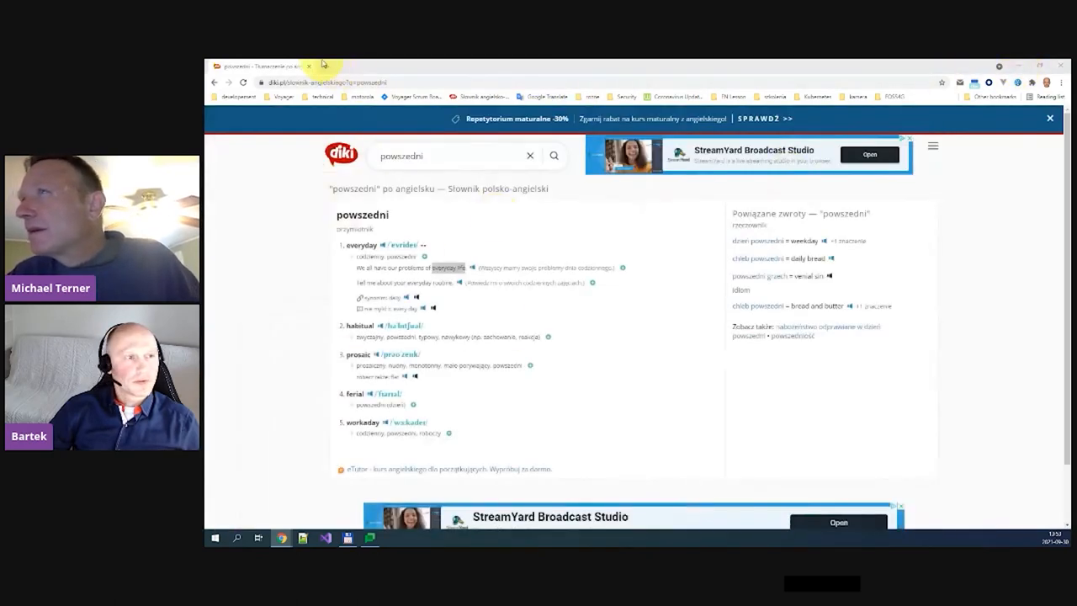
Join the FOSS4G 2021 Hopin event on the Puerto Iguazú stage showing the Q&A slide
{"action": "left_click", "coordinate": [435, 67]}
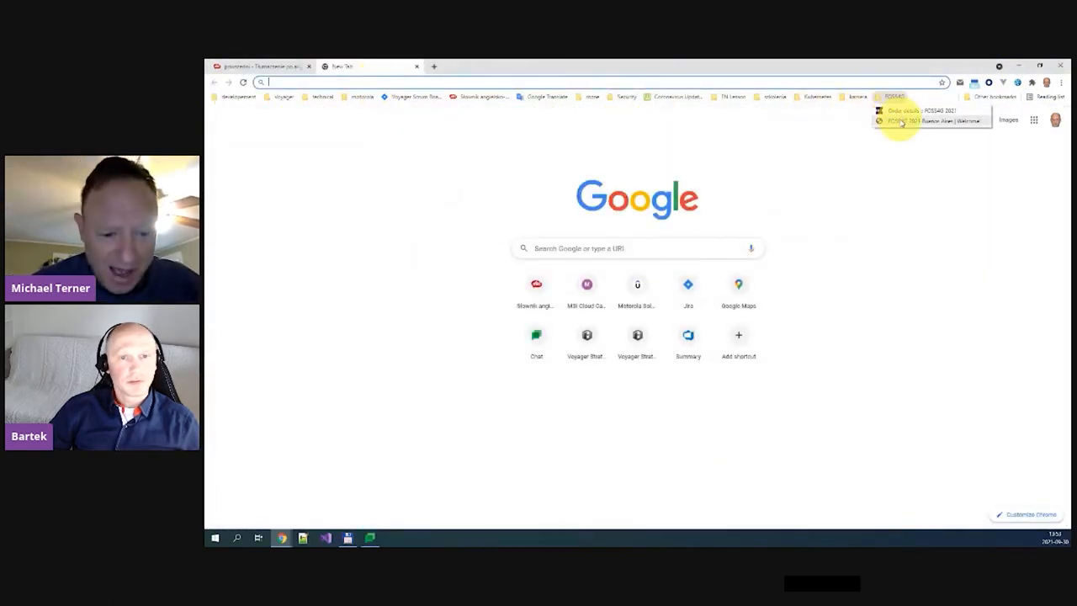
{"action": "left_click", "coordinate": [929, 121]}
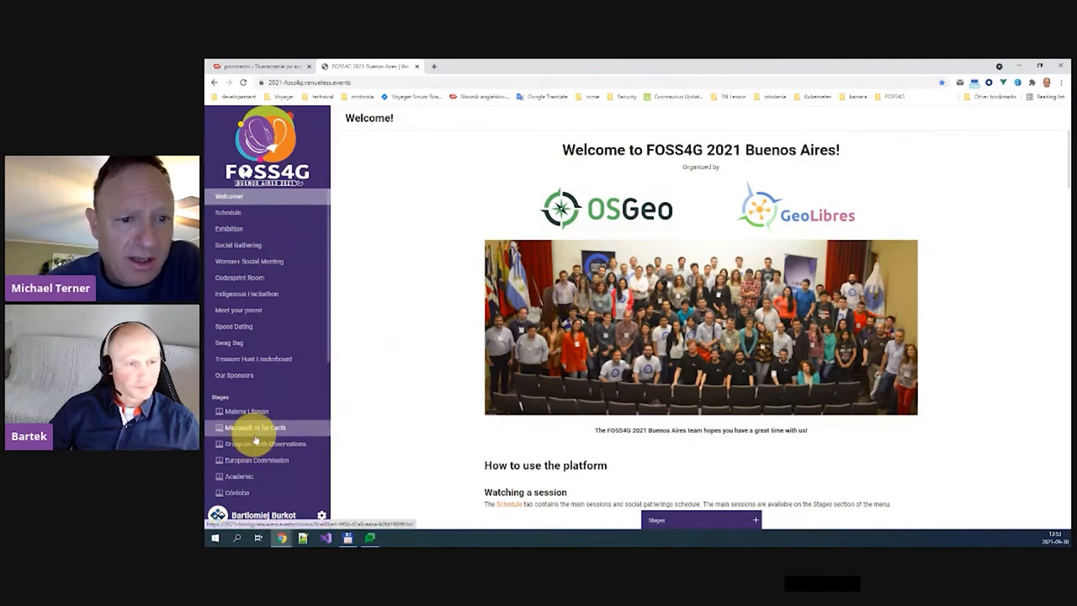
{"action": "scroll", "scroll_direction": "down", "scroll_amount": 3}
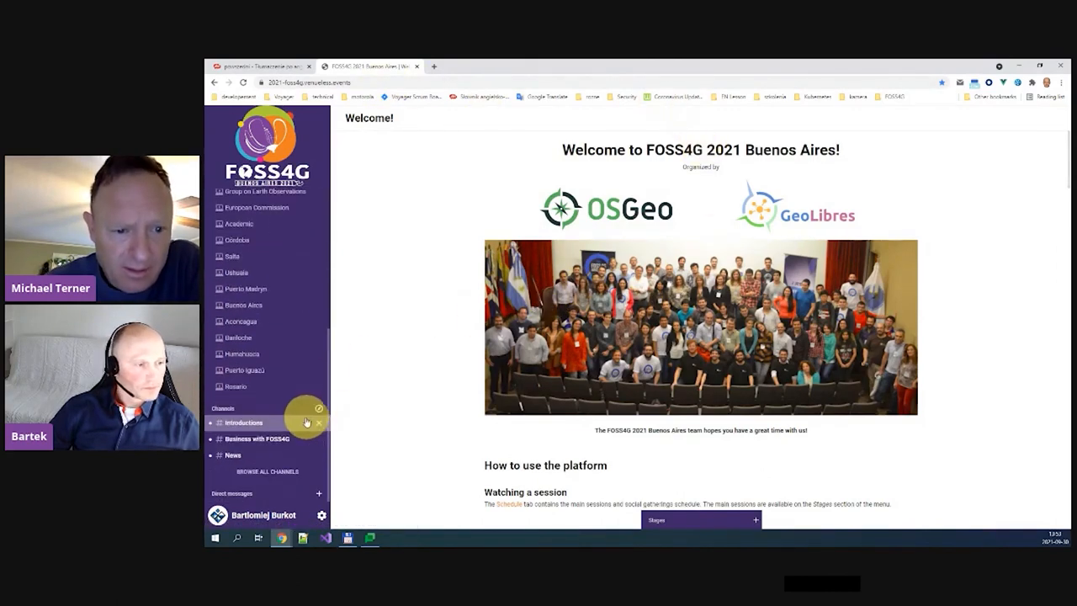
{"action": "left_click", "coordinate": [245, 370]}
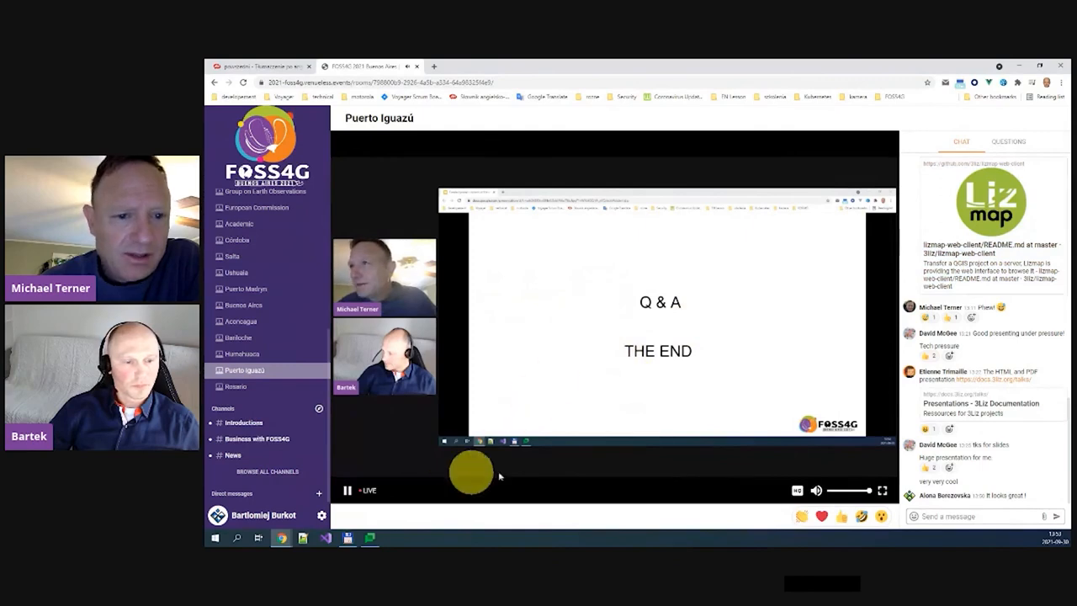
{"action": "left_click", "coordinate": [815, 490]}
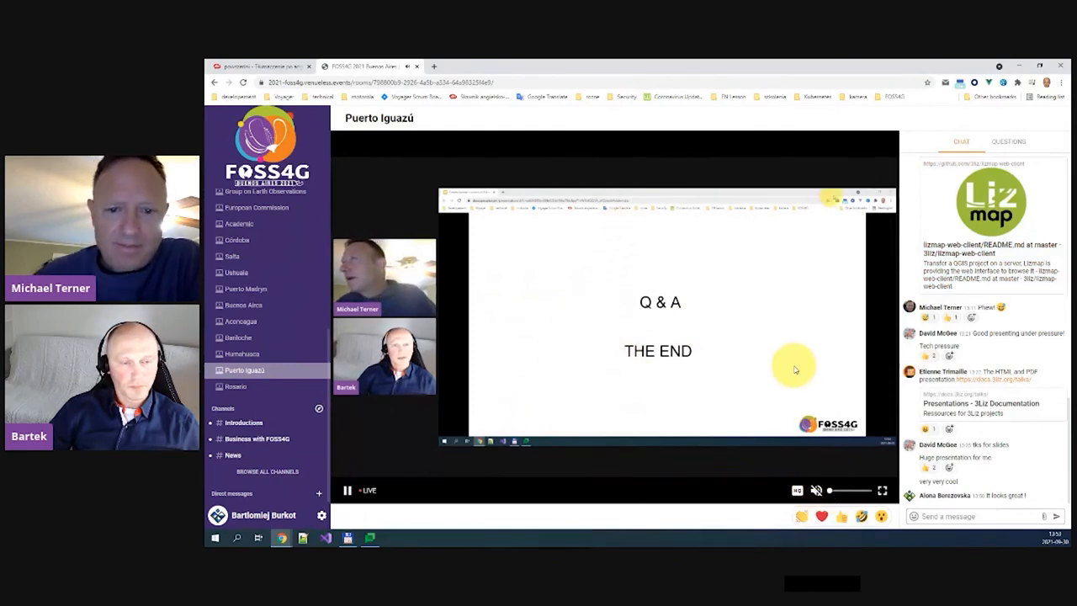